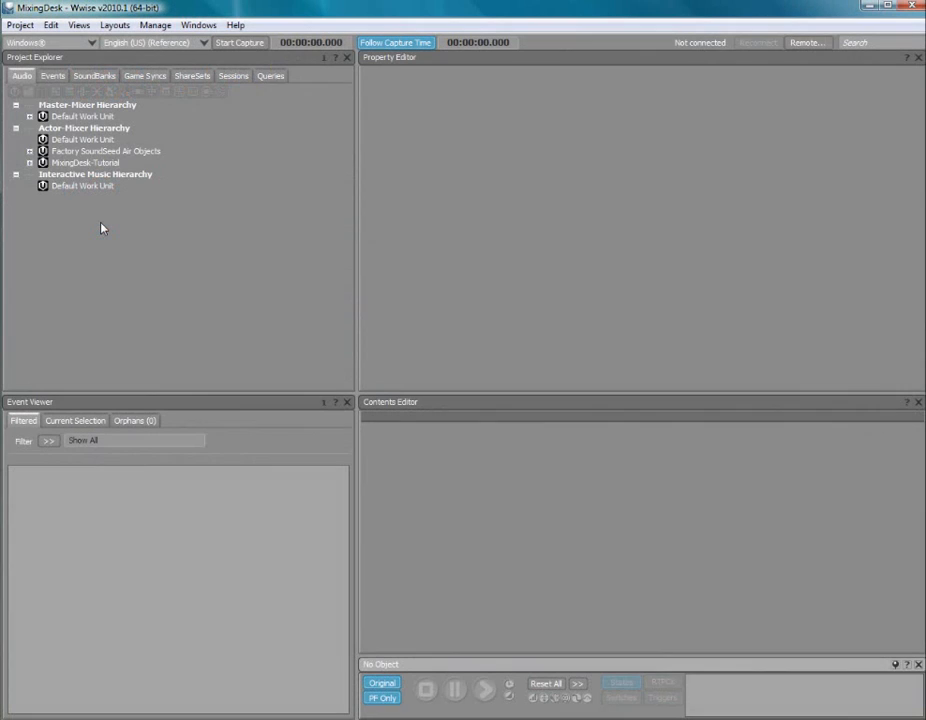
Step: Create a new Mixing Session child named DynamicMixing under the MixingDesk-Tutorial work unit in Sessions
{"action": "left_click", "coordinate": [78, 24]}
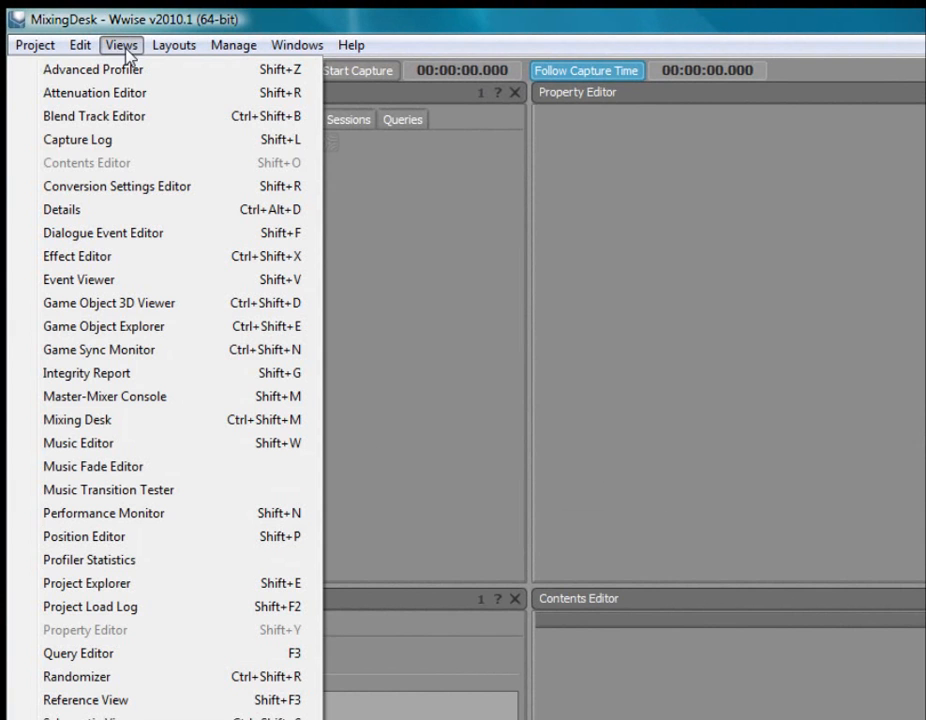
{"action": "mouse_move", "coordinate": [236, 442]}
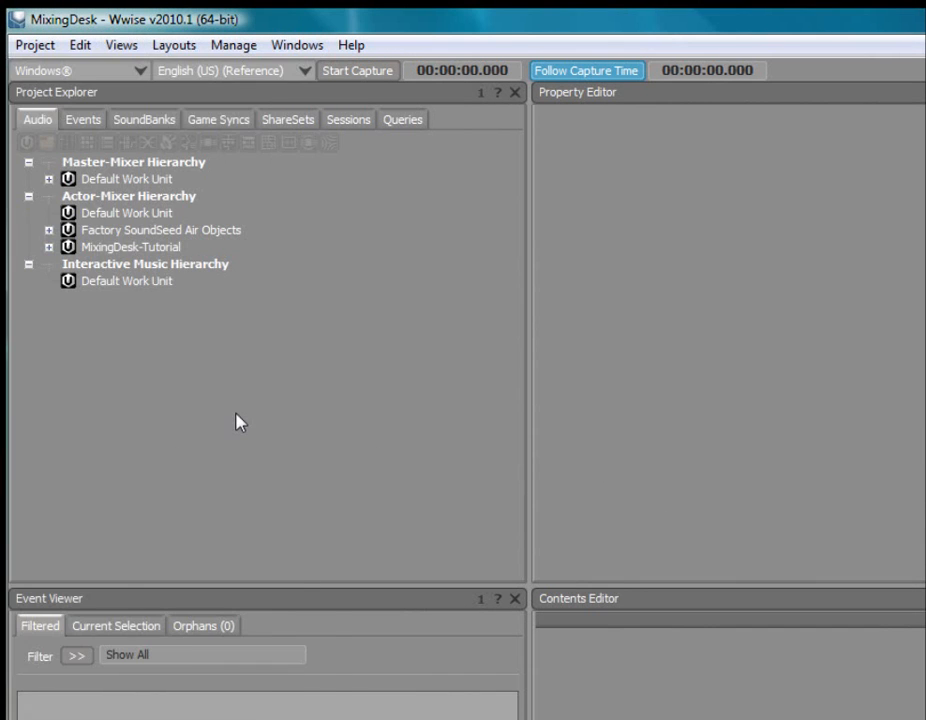
{"action": "mouse_move", "coordinate": [248, 396]}
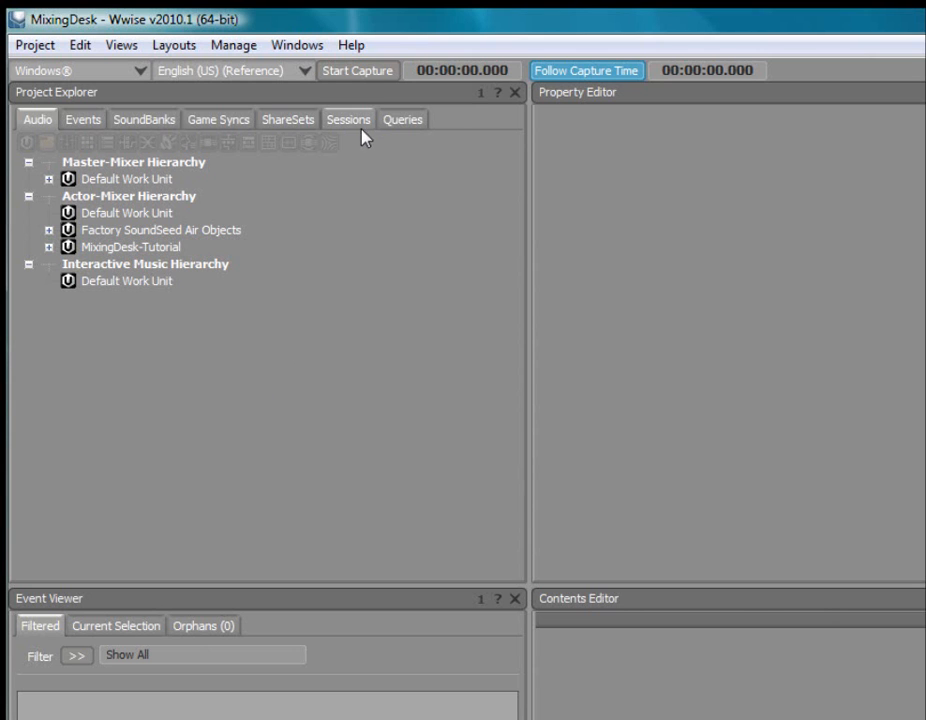
{"action": "left_click", "coordinate": [348, 120]}
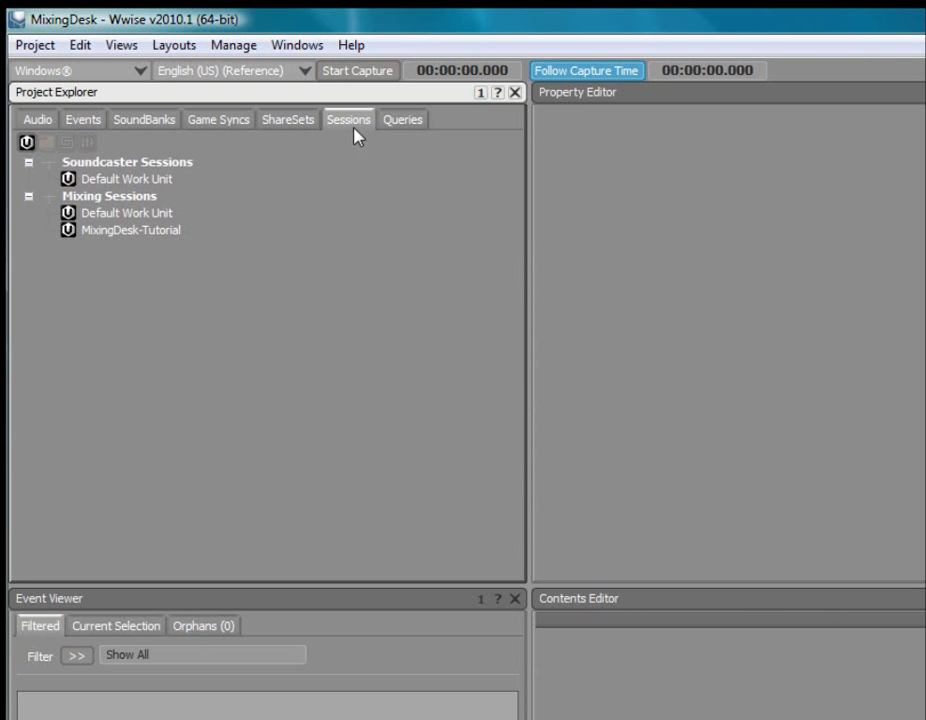
{"action": "left_click", "coordinate": [130, 228]}
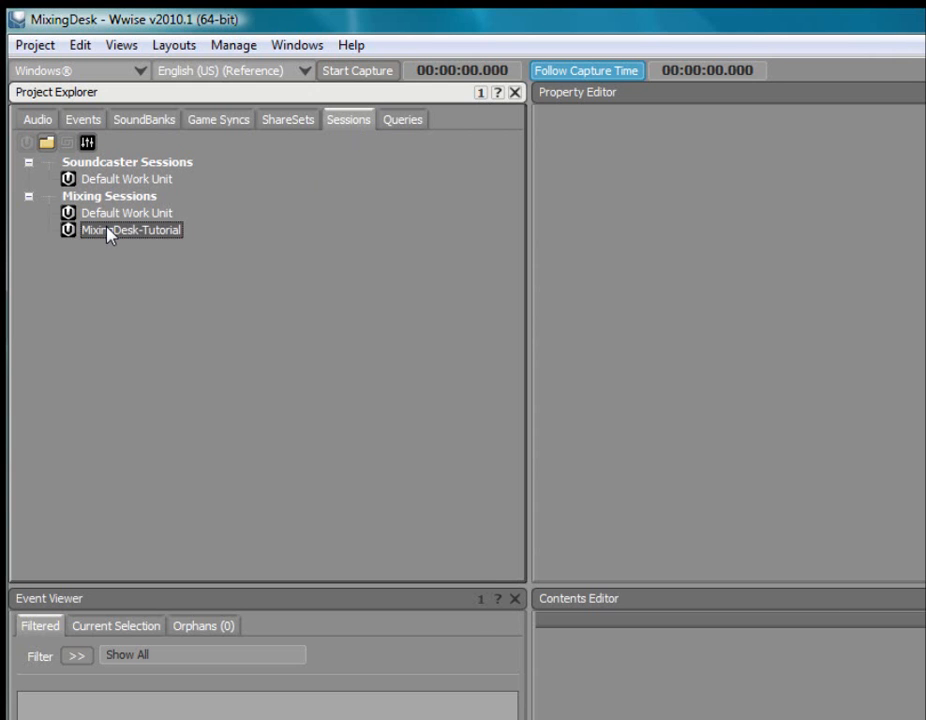
{"action": "right_click", "coordinate": [112, 230]}
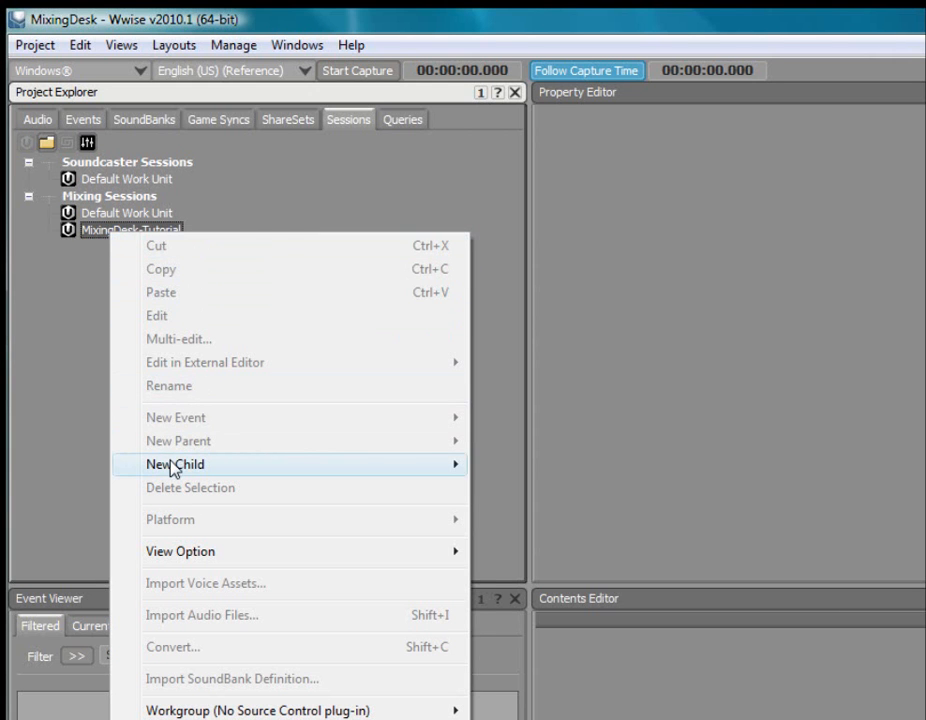
{"action": "mouse_move", "coordinate": [176, 464]}
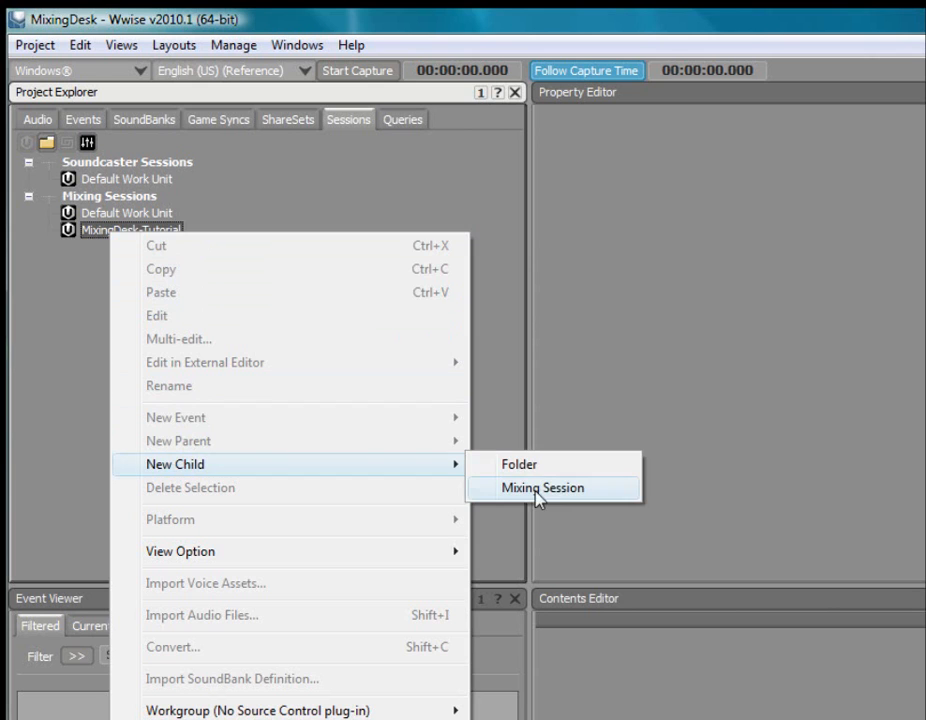
{"action": "left_click", "coordinate": [542, 488]}
{"action": "type", "text": "DynamicMixing"}
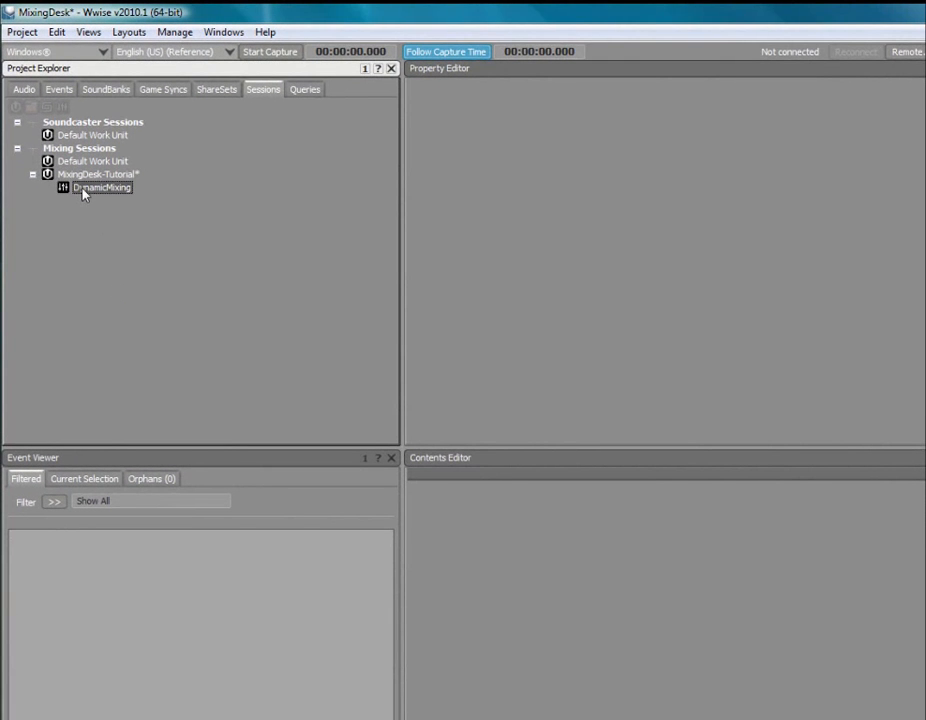
Step: Load DynamicMixing into the Mixing Desk and expand the Master-Mixer hierarchy in the Audio tab
{"action": "double_click", "coordinate": [100, 188]}
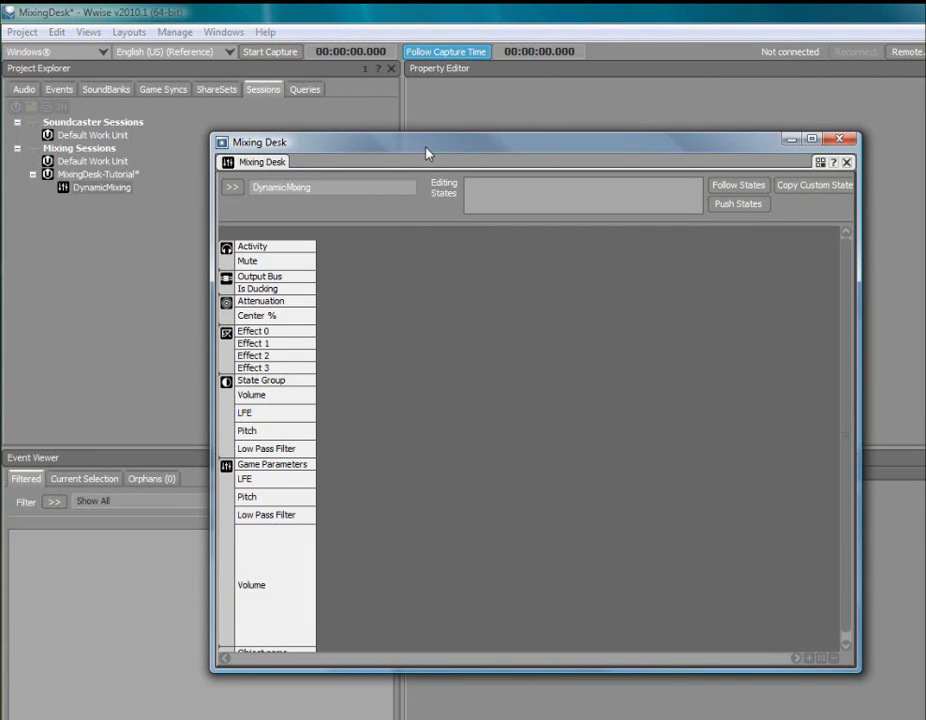
{"action": "left_click", "coordinate": [24, 88]}
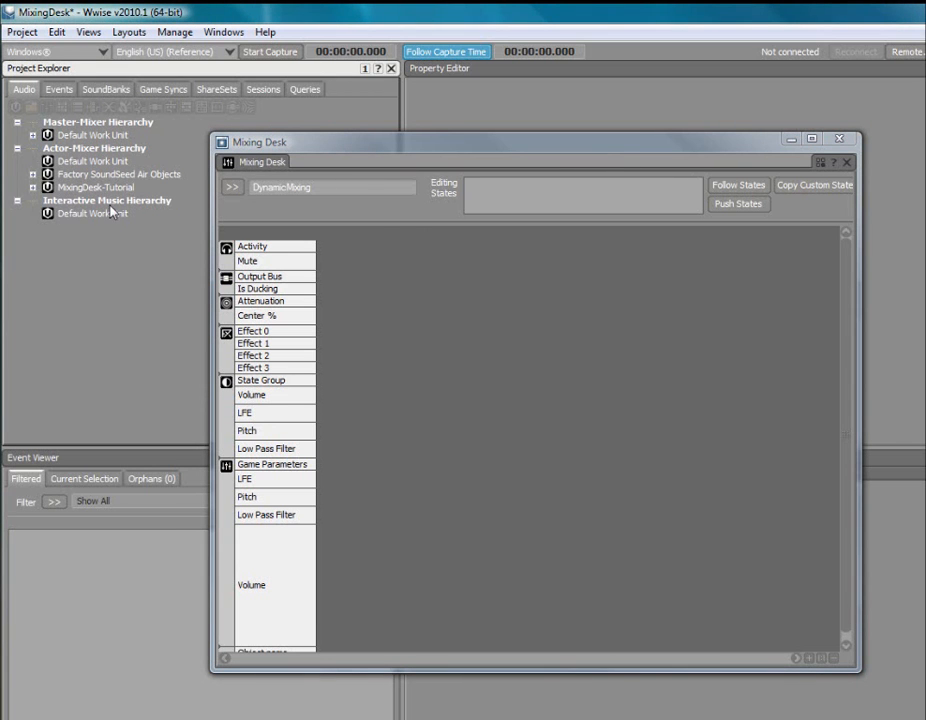
{"action": "left_click", "coordinate": [32, 136]}
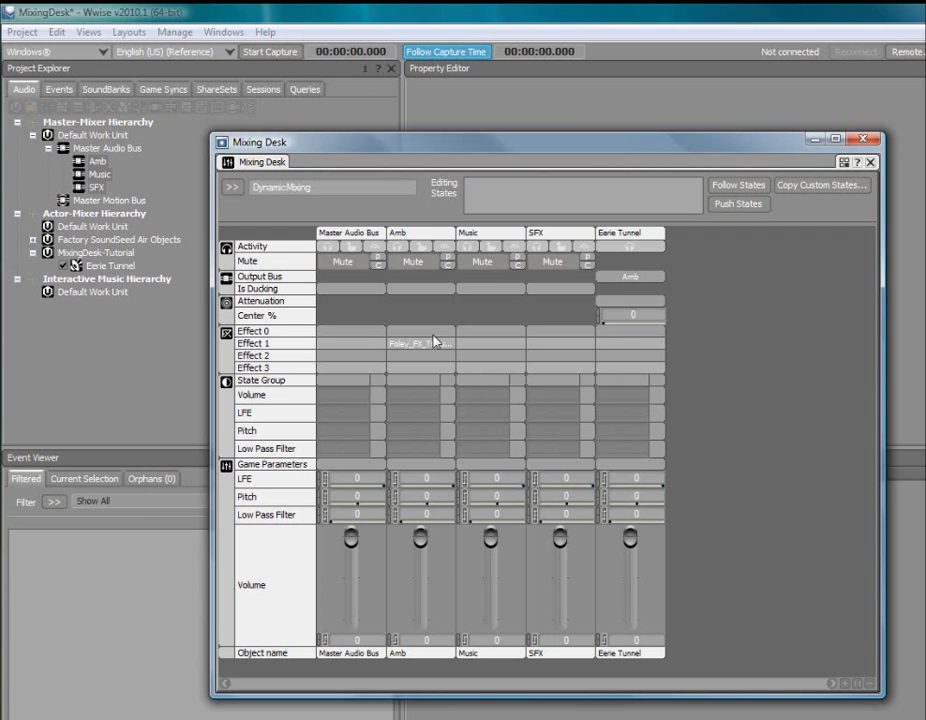
{"action": "right_click", "coordinate": [418, 344]}
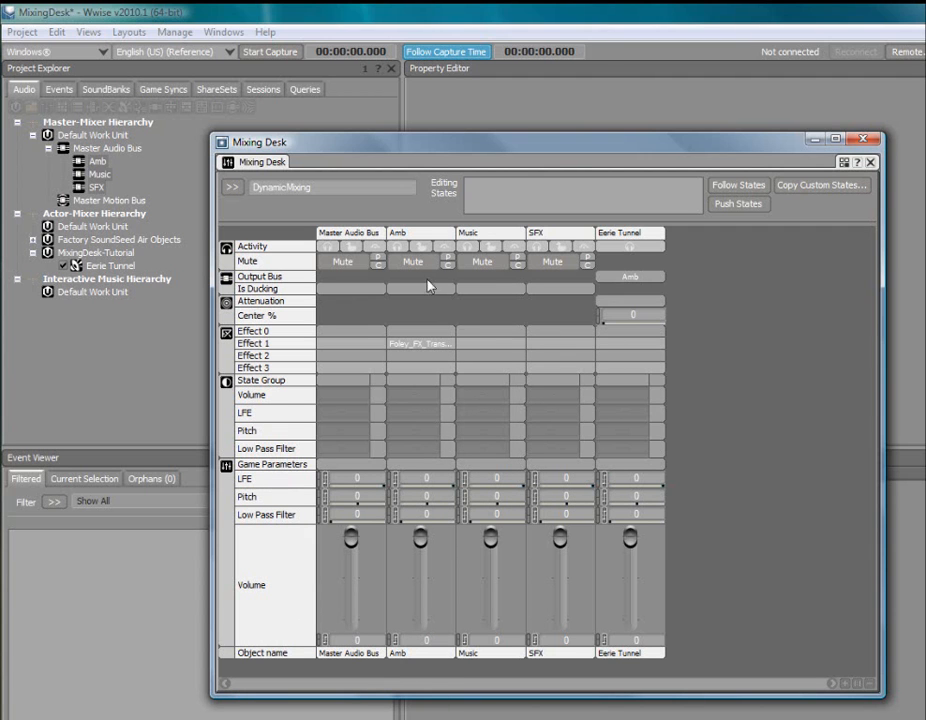
{"action": "right_click", "coordinate": [628, 276]}
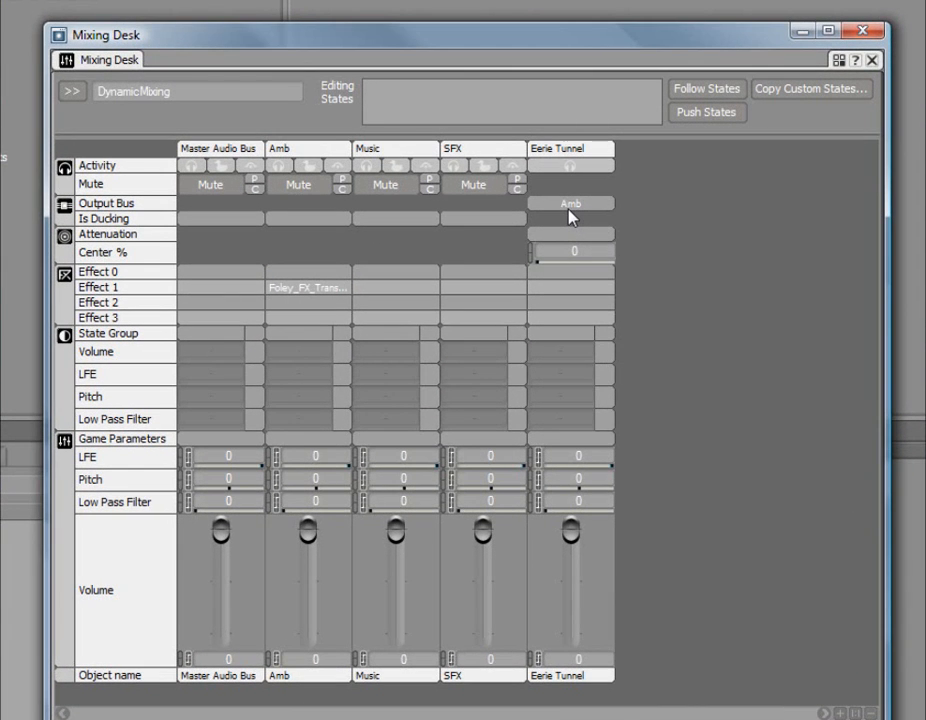
{"action": "mouse_move", "coordinate": [32, 414]}
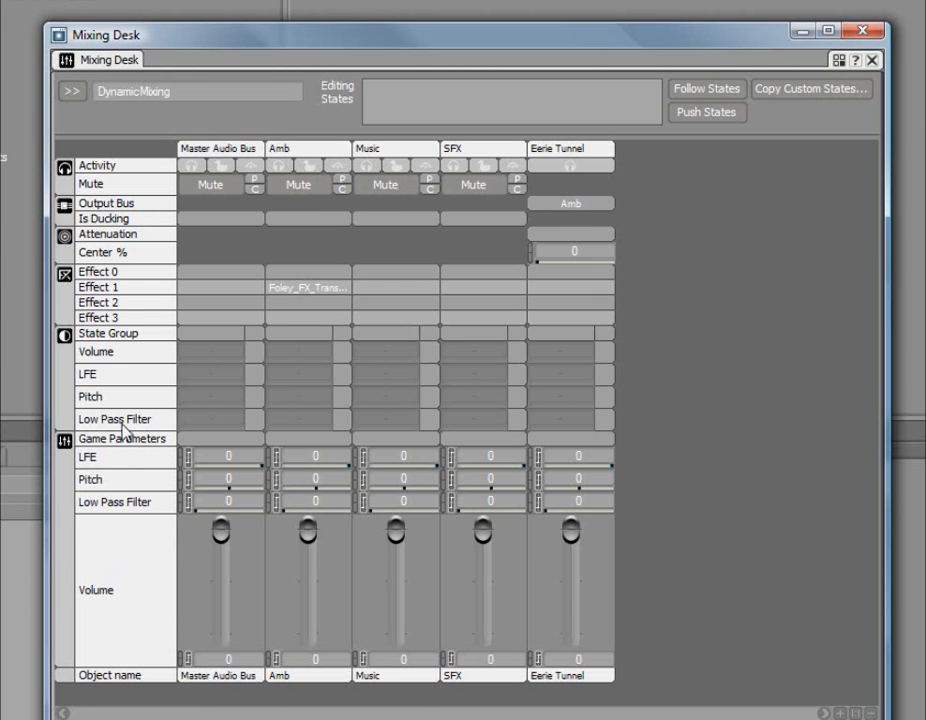
{"action": "mouse_move", "coordinate": [150, 318]}
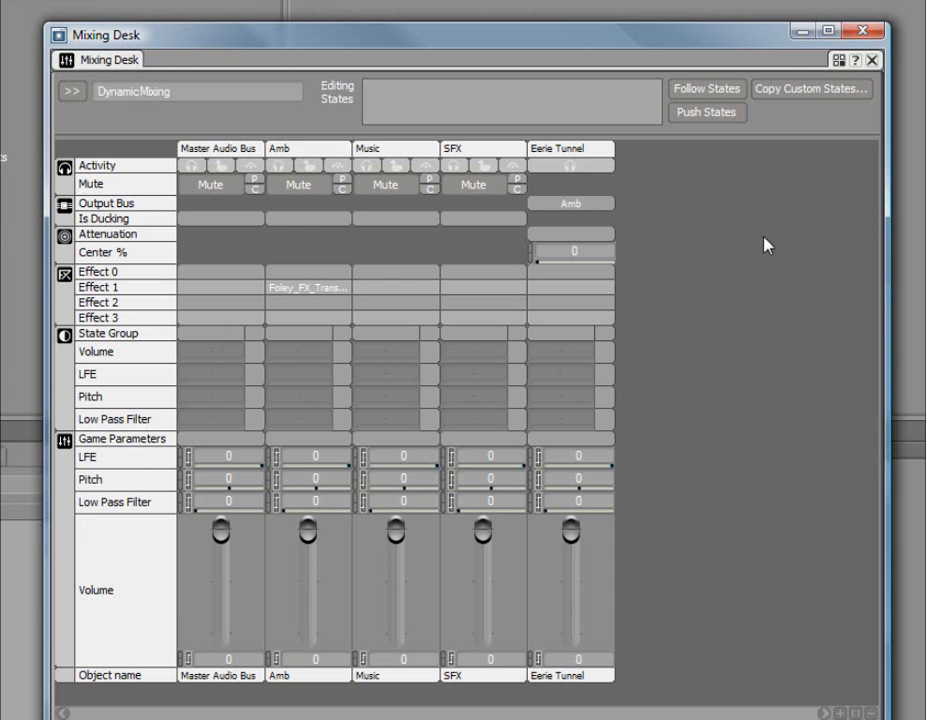
{"action": "mouse_move", "coordinate": [840, 60]}
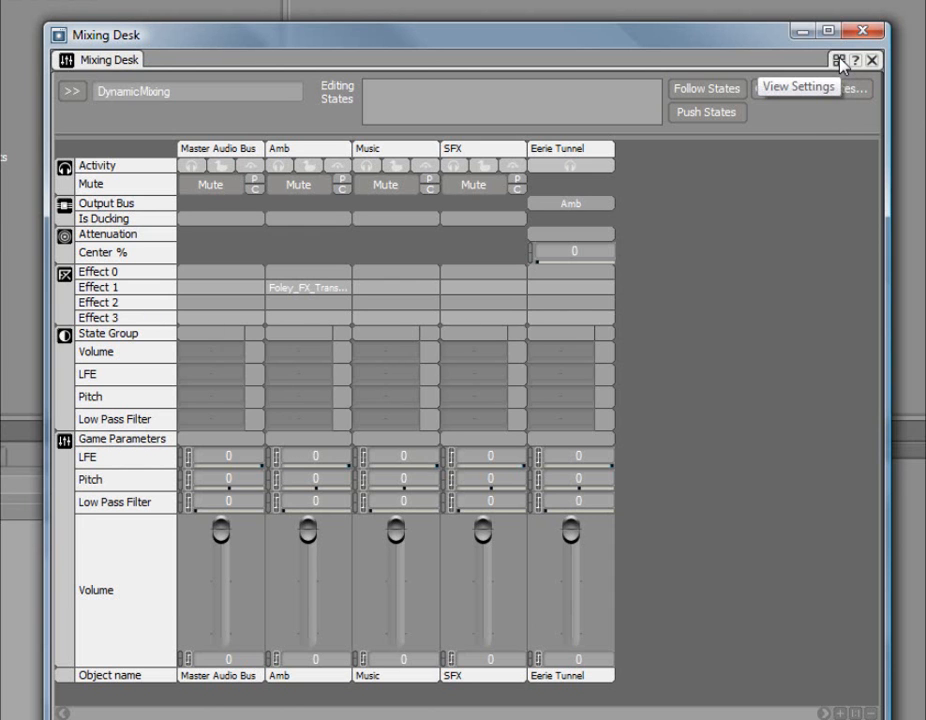
Step: In Mixing Desk Settings, untick the LPE horizontal slider rows under States and Properties
{"action": "left_click", "coordinate": [800, 88]}
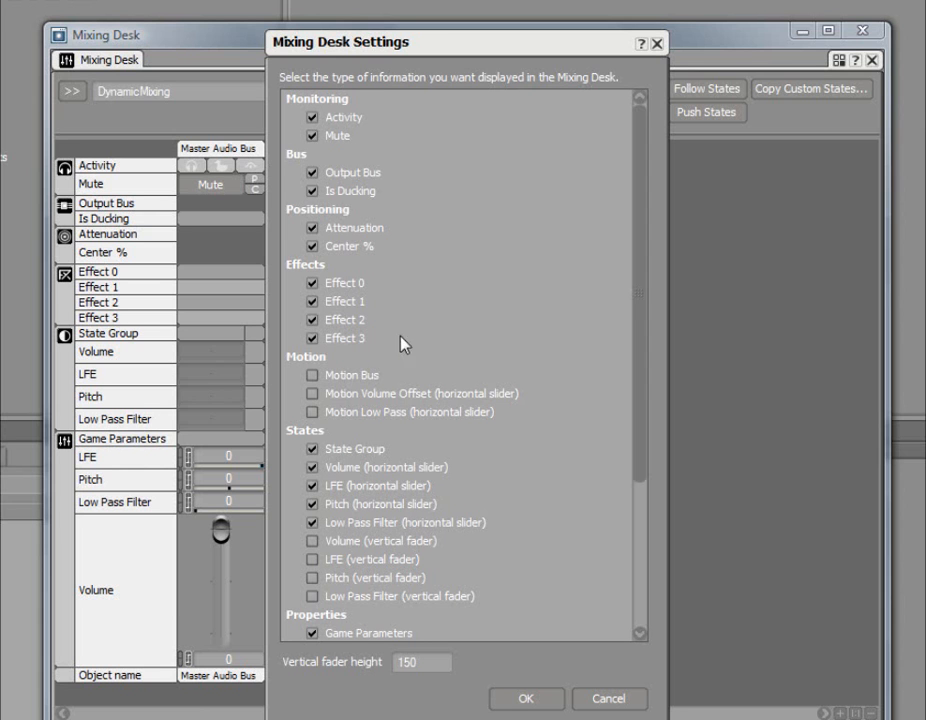
{"action": "left_click", "coordinate": [312, 392]}
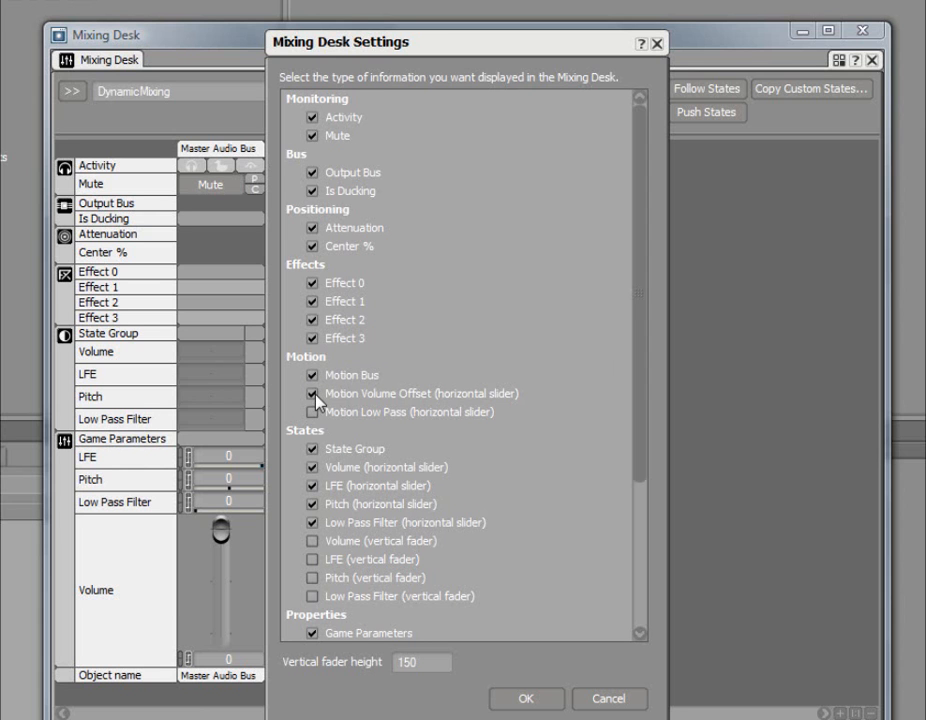
{"action": "left_click", "coordinate": [312, 376]}
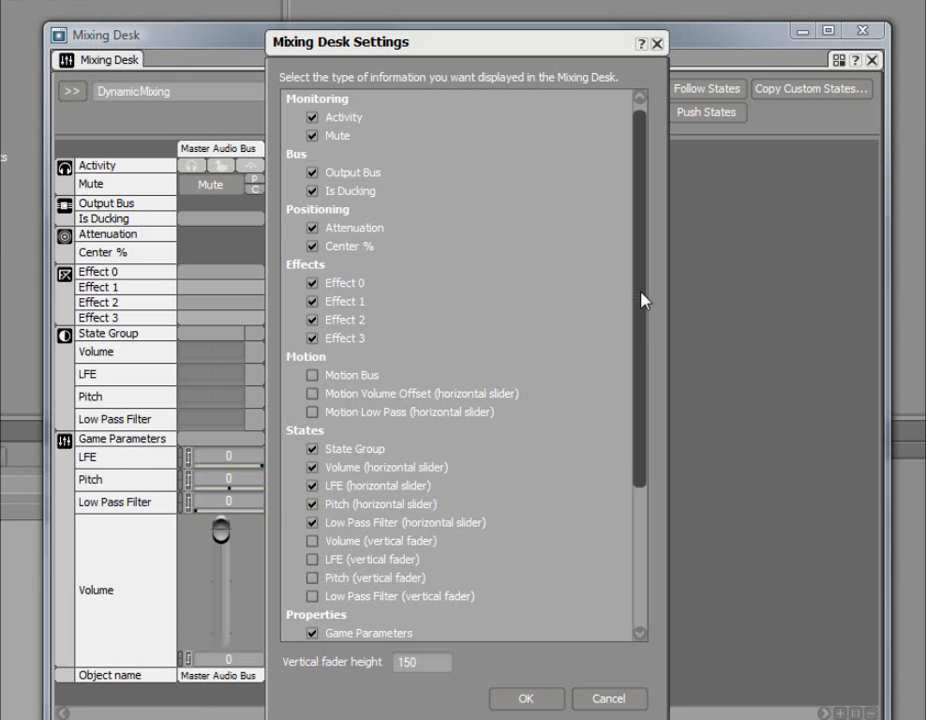
{"action": "scroll", "scroll_direction": "down", "scroll_amount": 3}
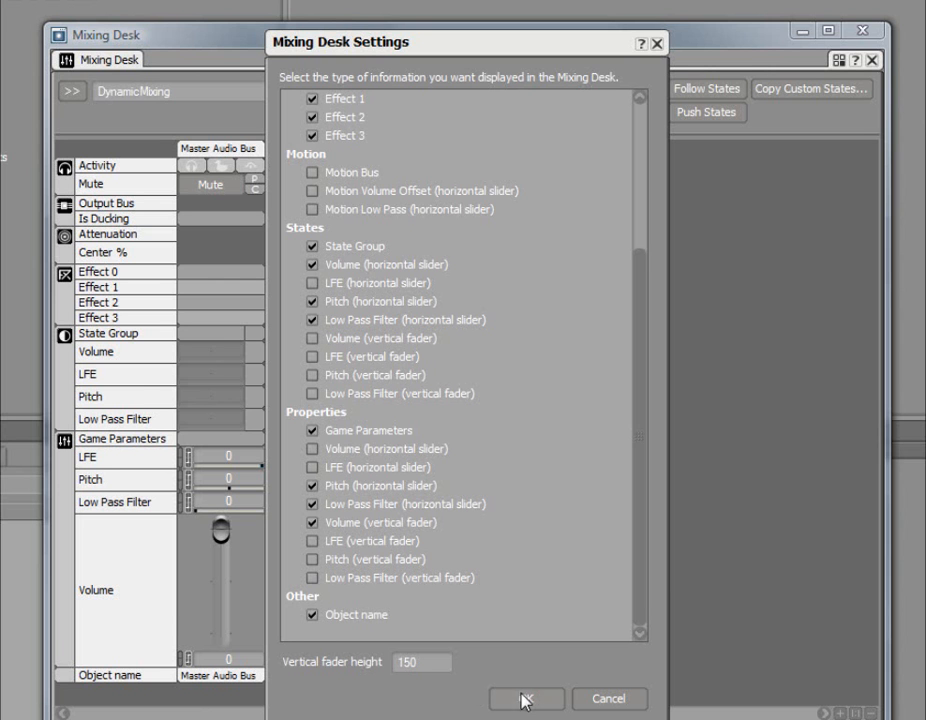
Step: Confirm the Mixing Desk settings with OK and start capturing live game data
{"action": "left_click", "coordinate": [524, 700]}
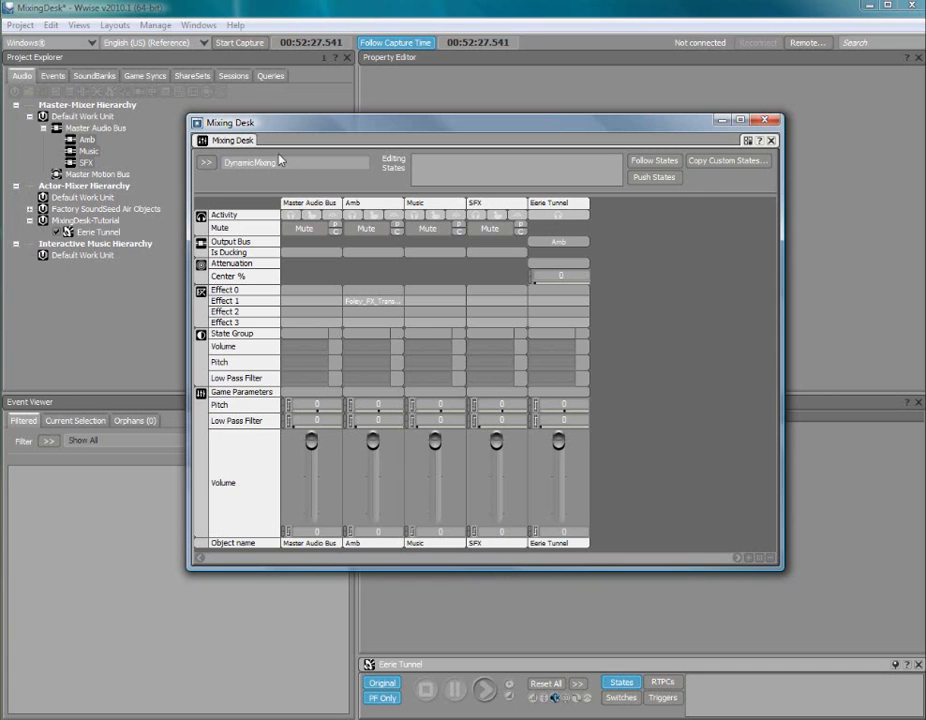
{"action": "left_click", "coordinate": [240, 42]}
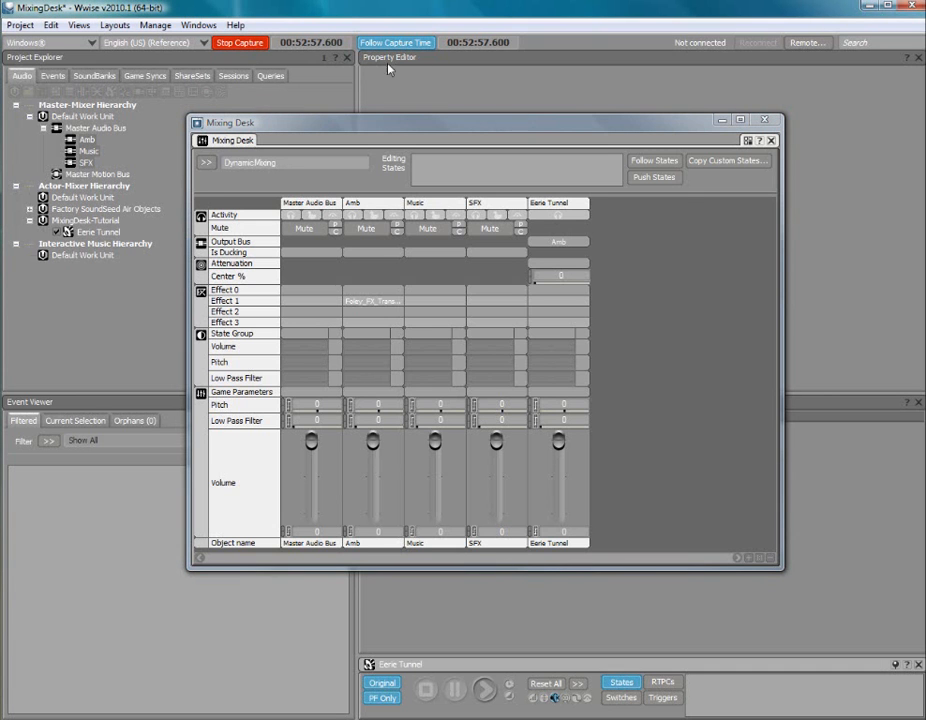
{"action": "mouse_move", "coordinate": [404, 132]}
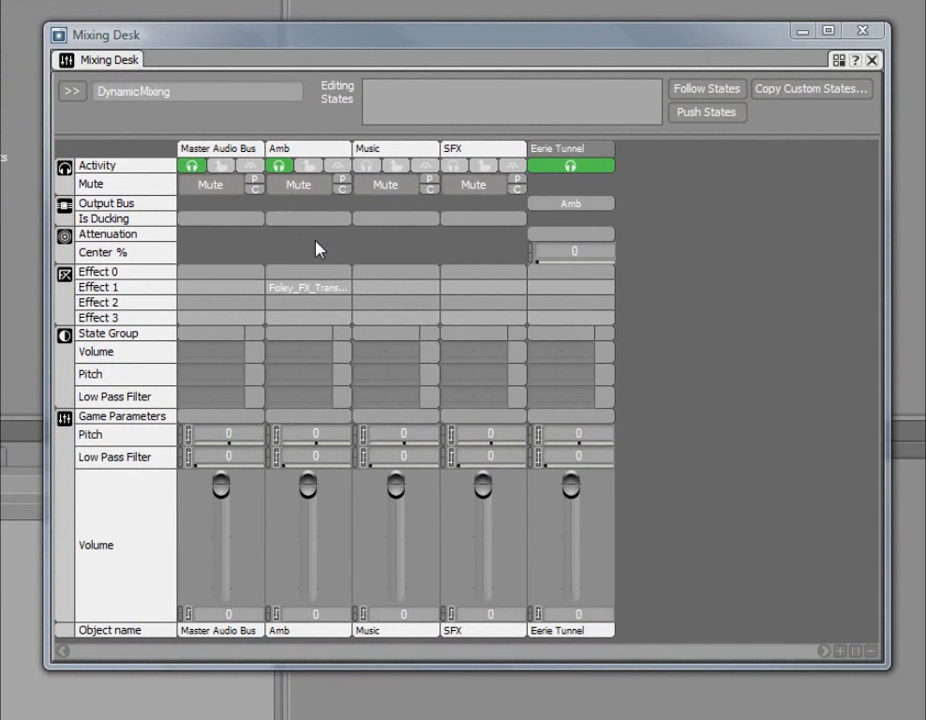
{"action": "mouse_move", "coordinate": [192, 178]}
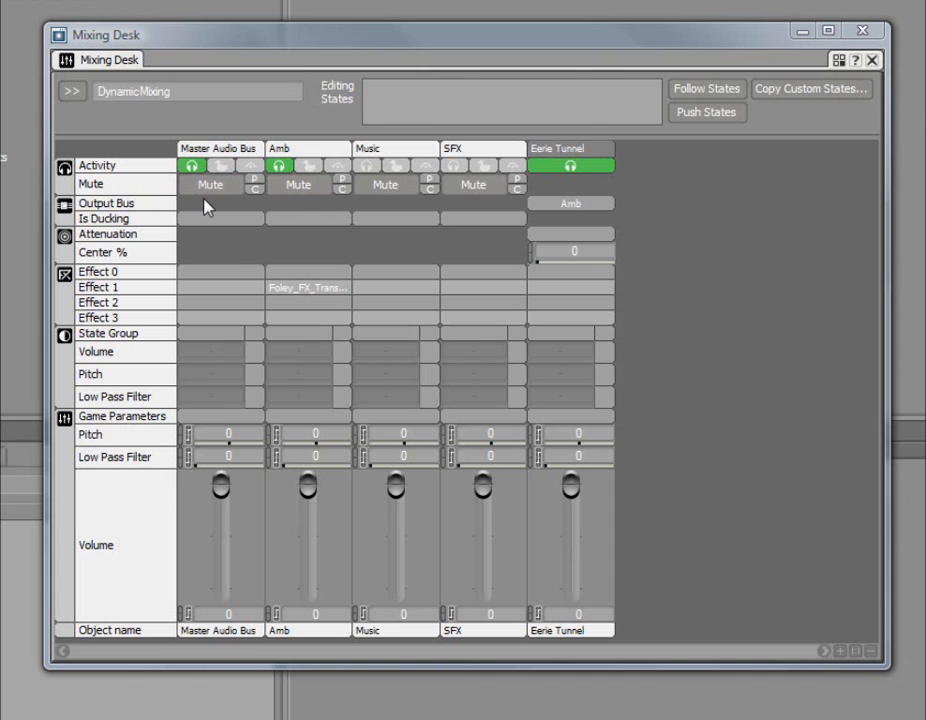
{"action": "mouse_move", "coordinate": [490, 216]}
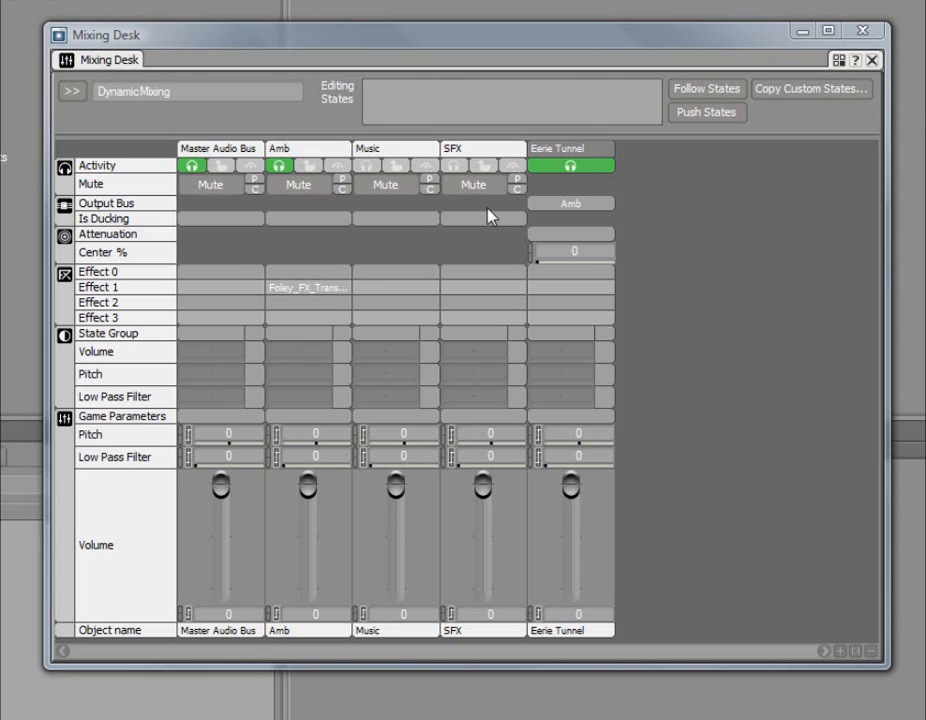
{"action": "mouse_move", "coordinate": [568, 164]}
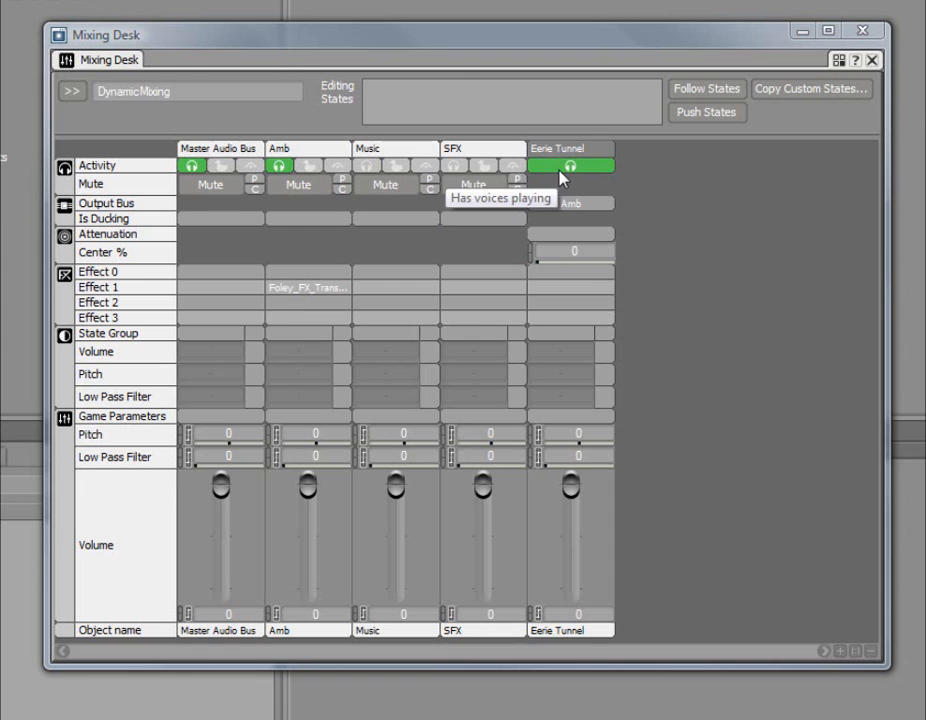
{"action": "mouse_move", "coordinate": [316, 218]}
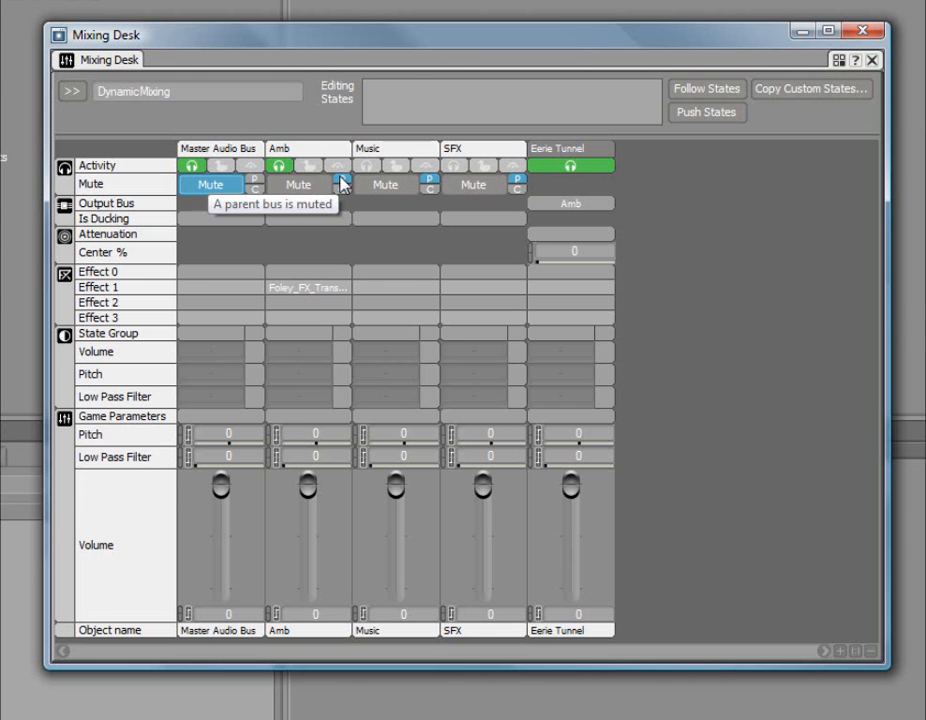
{"action": "mouse_move", "coordinate": [332, 212]}
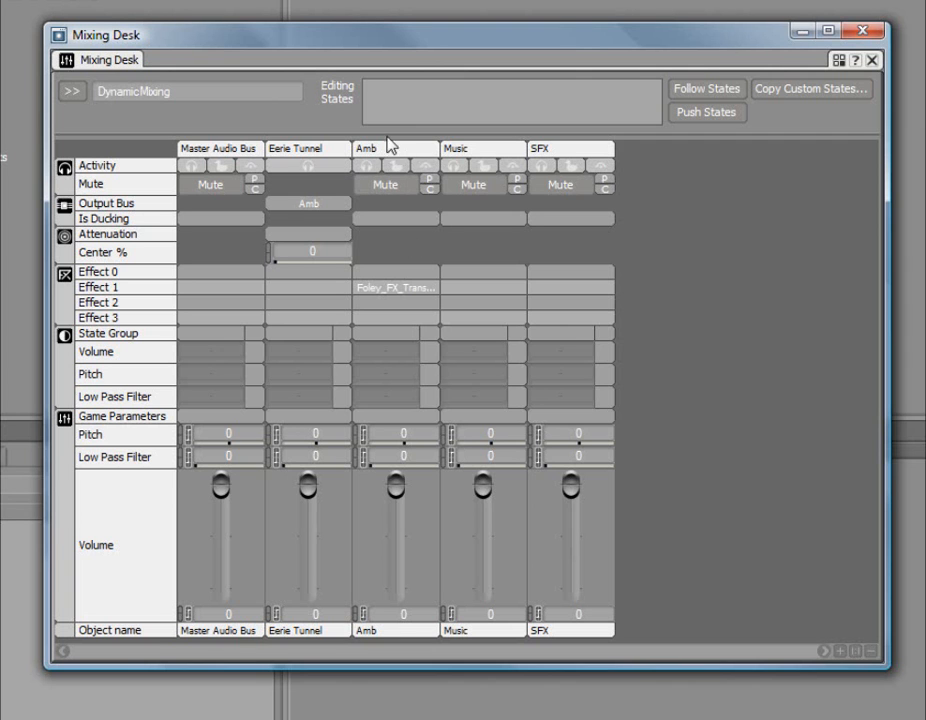
{"action": "mouse_move", "coordinate": [380, 248]}
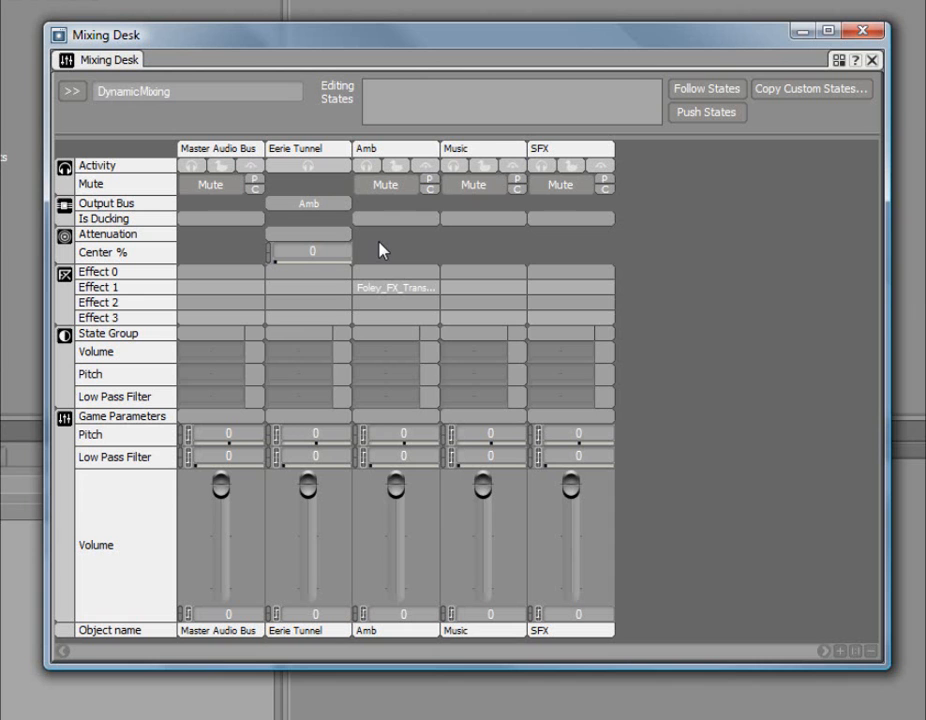
{"action": "mouse_move", "coordinate": [388, 336]}
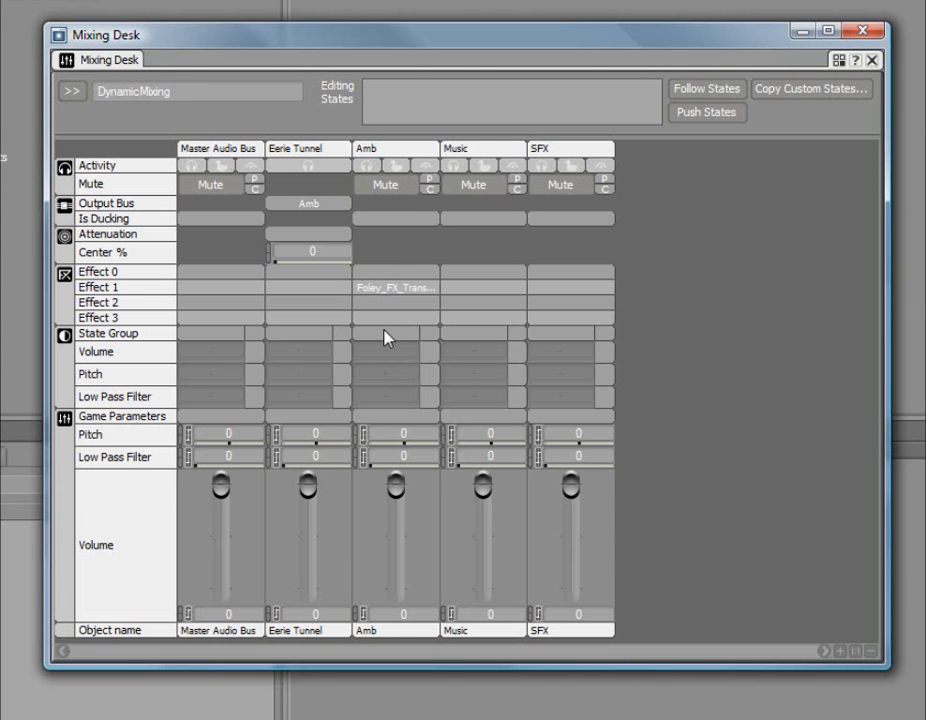
Step: Assign GameIntensity as Amb's state group and edit Calm with a Relative -10 volume offset
{"action": "right_click", "coordinate": [388, 336]}
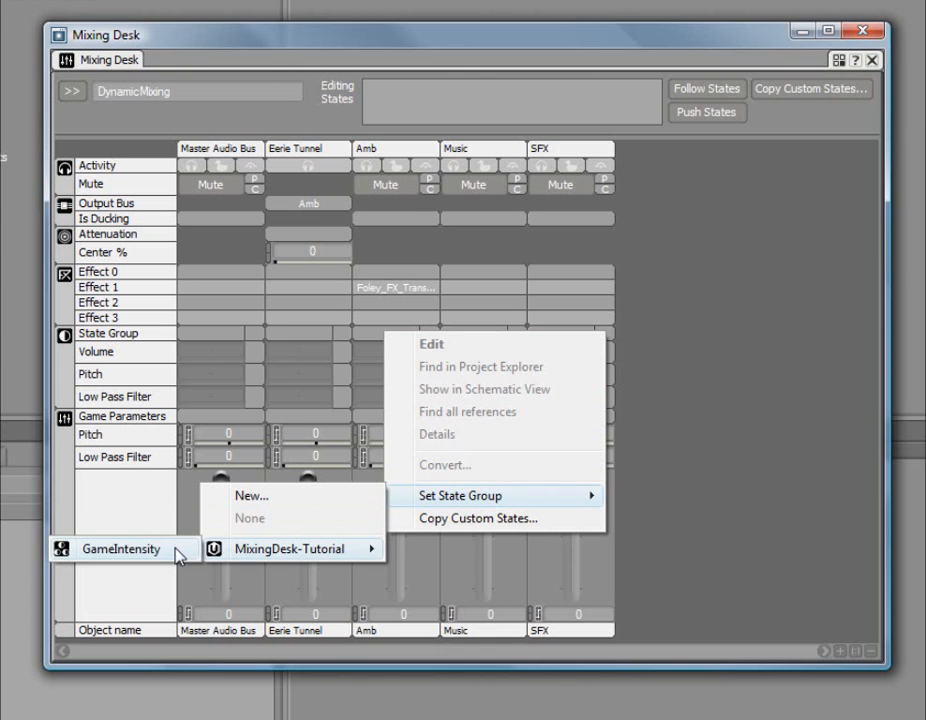
{"action": "left_click", "coordinate": [288, 548]}
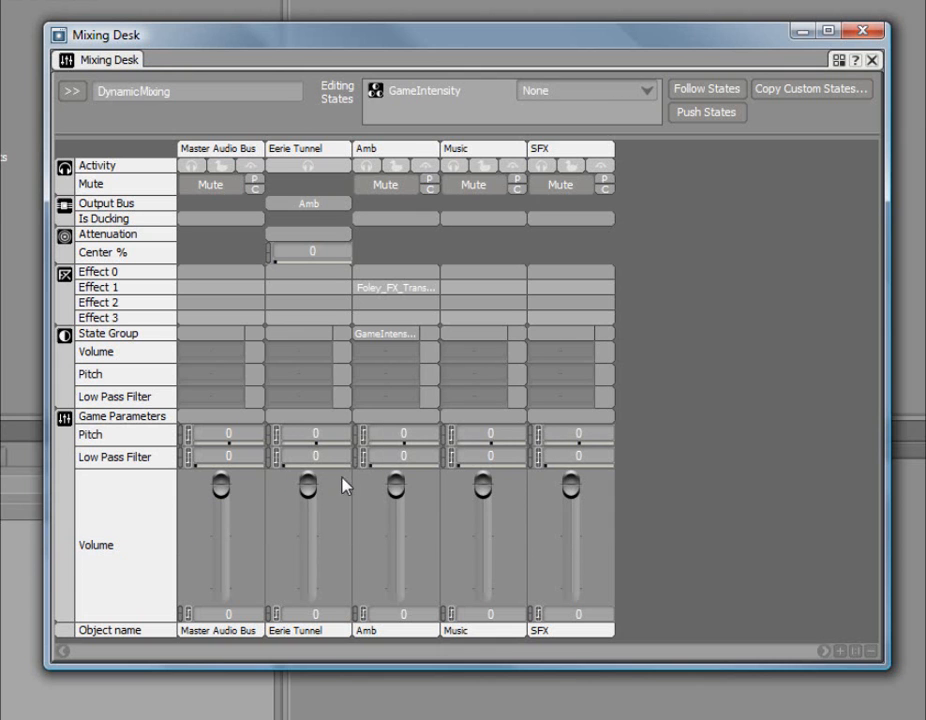
{"action": "mouse_move", "coordinate": [404, 338]}
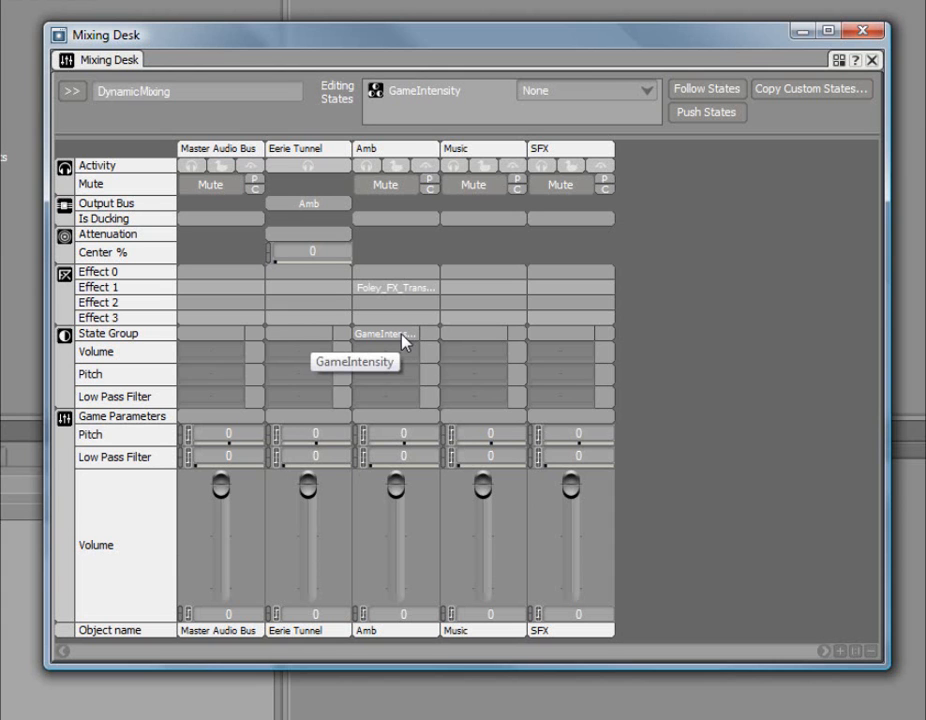
{"action": "mouse_move", "coordinate": [398, 360]}
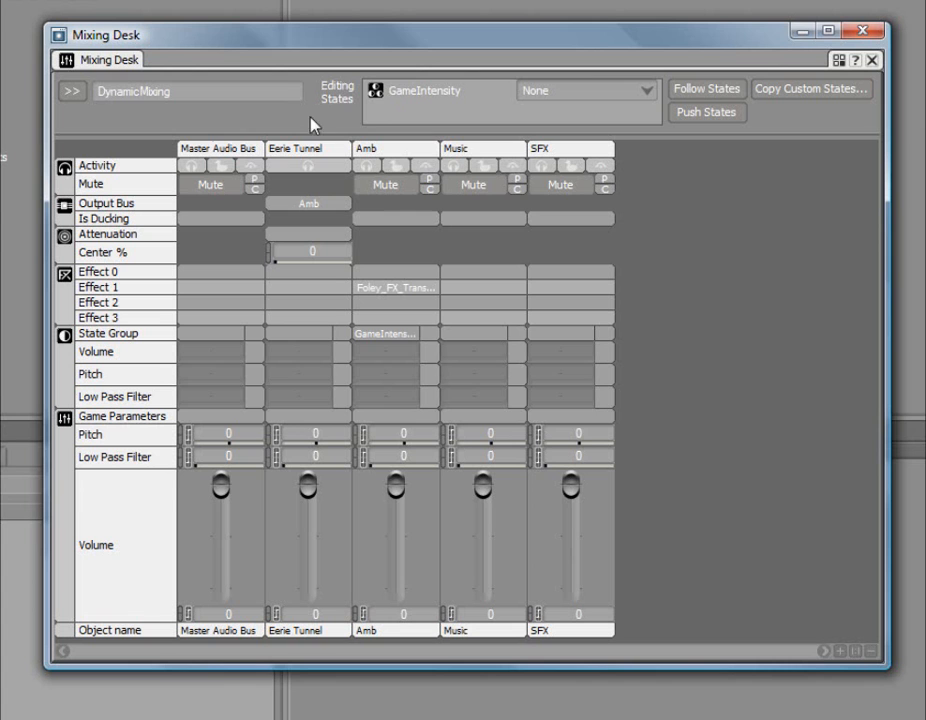
{"action": "mouse_move", "coordinate": [424, 104]}
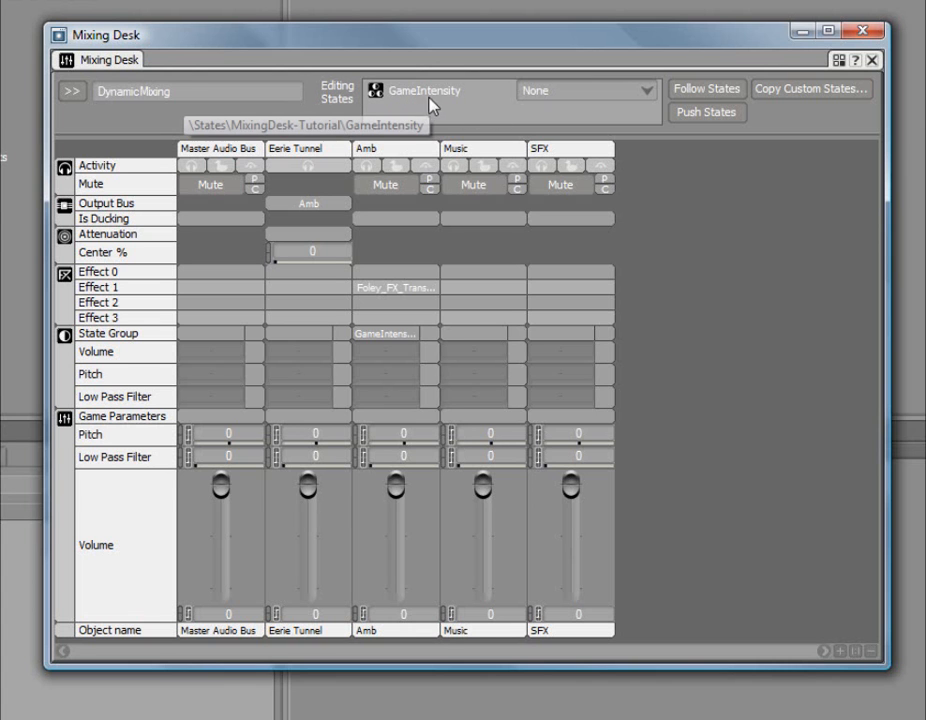
{"action": "mouse_move", "coordinate": [484, 120]}
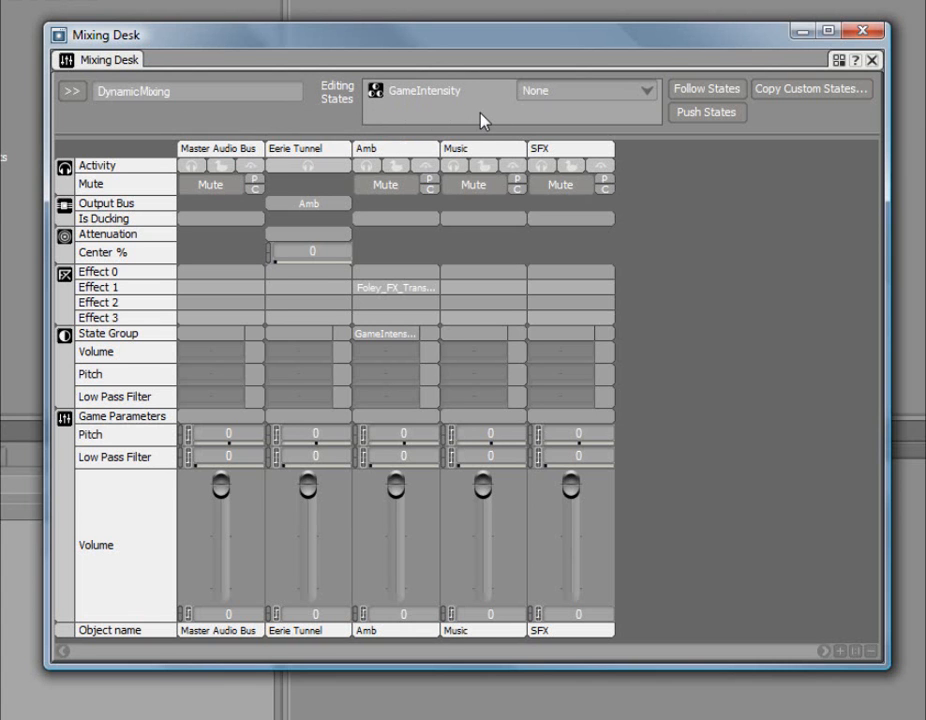
{"action": "mouse_move", "coordinate": [588, 122]}
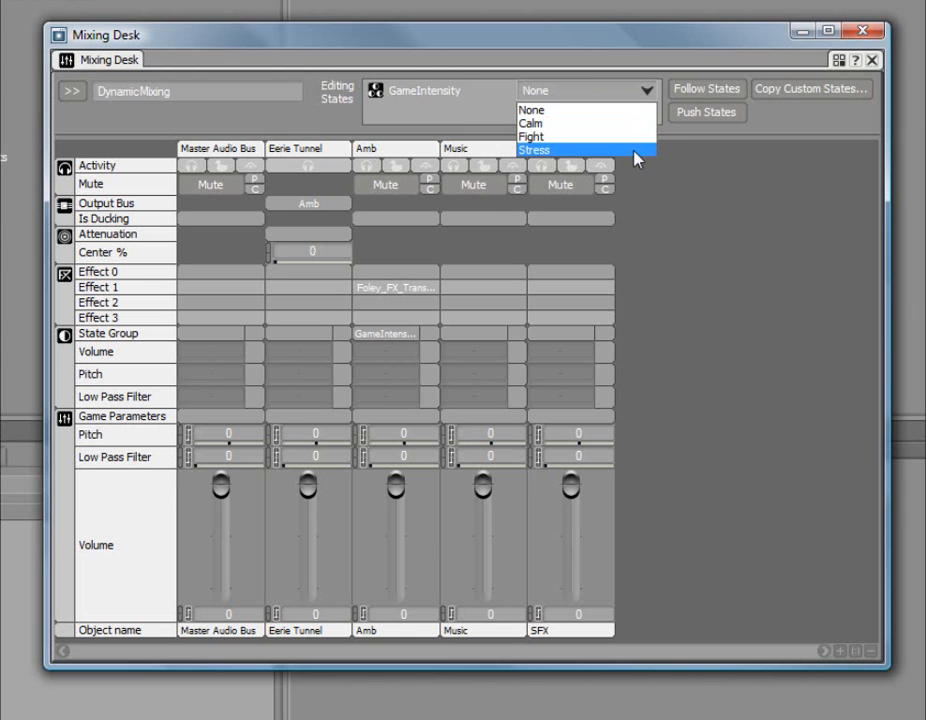
{"action": "mouse_move", "coordinate": [636, 136]}
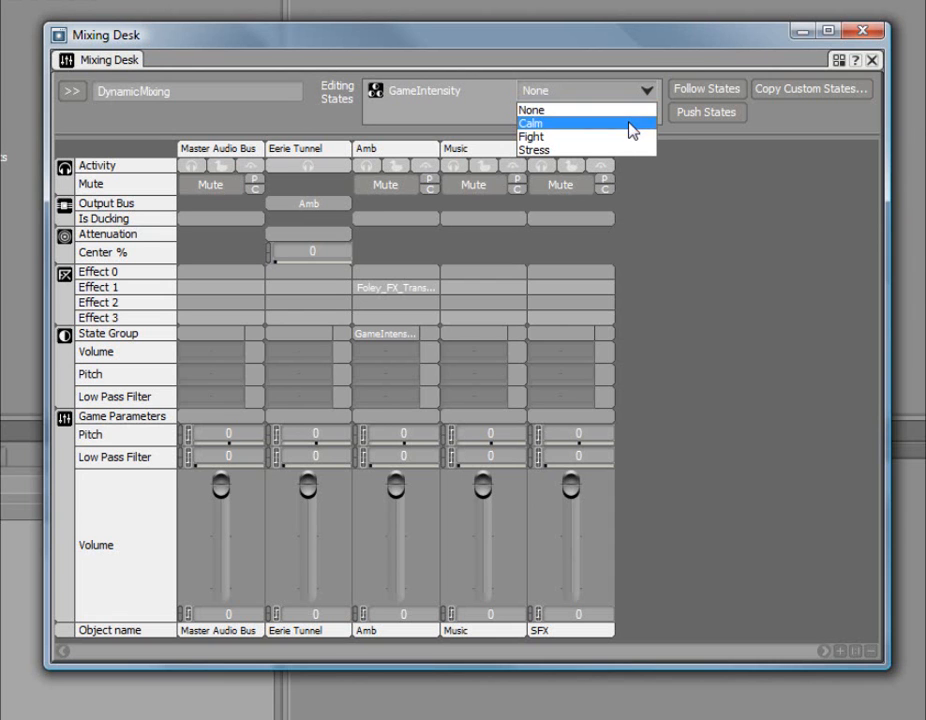
{"action": "left_click", "coordinate": [532, 124]}
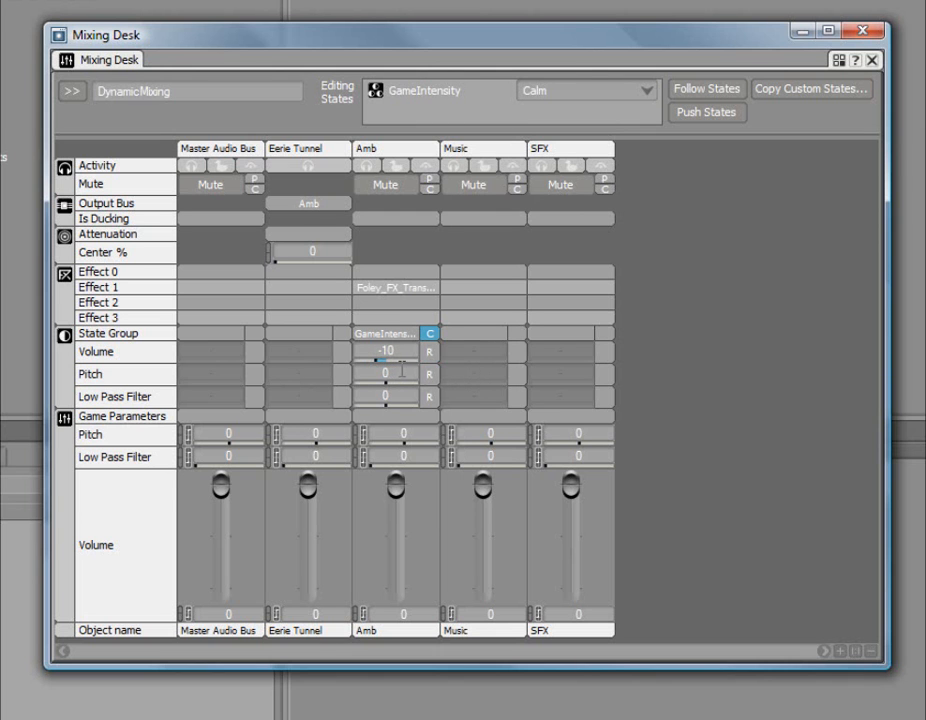
{"action": "mouse_move", "coordinate": [424, 352]}
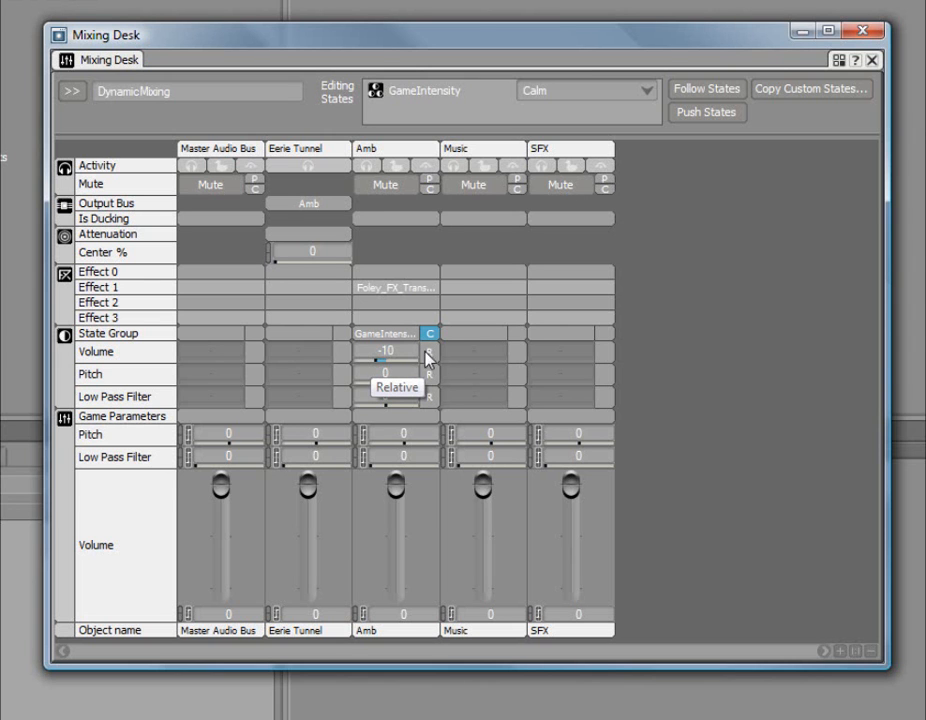
{"action": "mouse_move", "coordinate": [394, 500]}
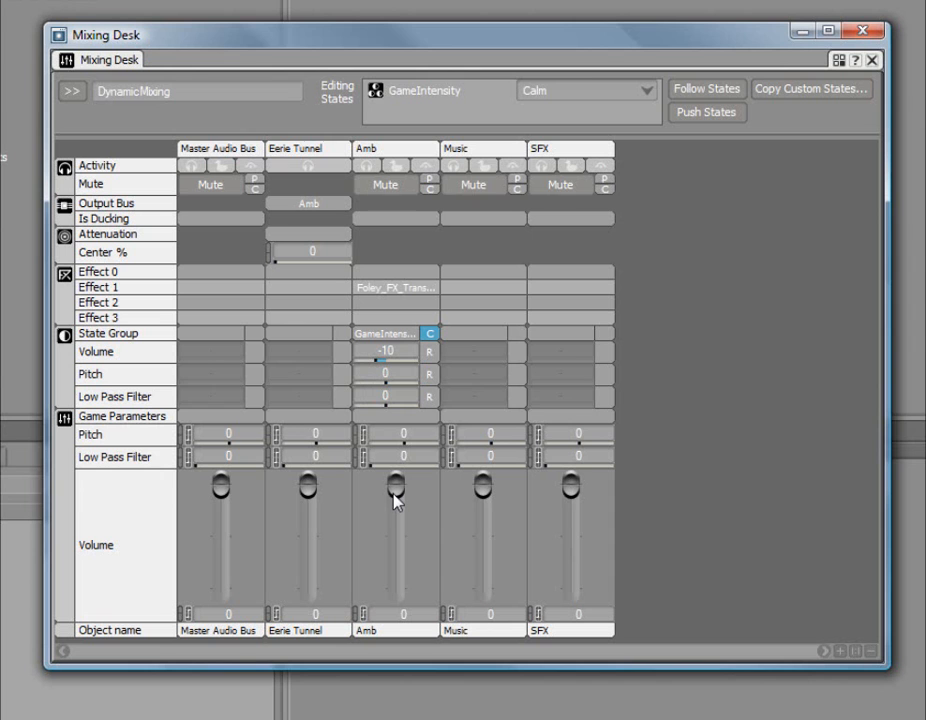
{"action": "left_click", "coordinate": [428, 332]}
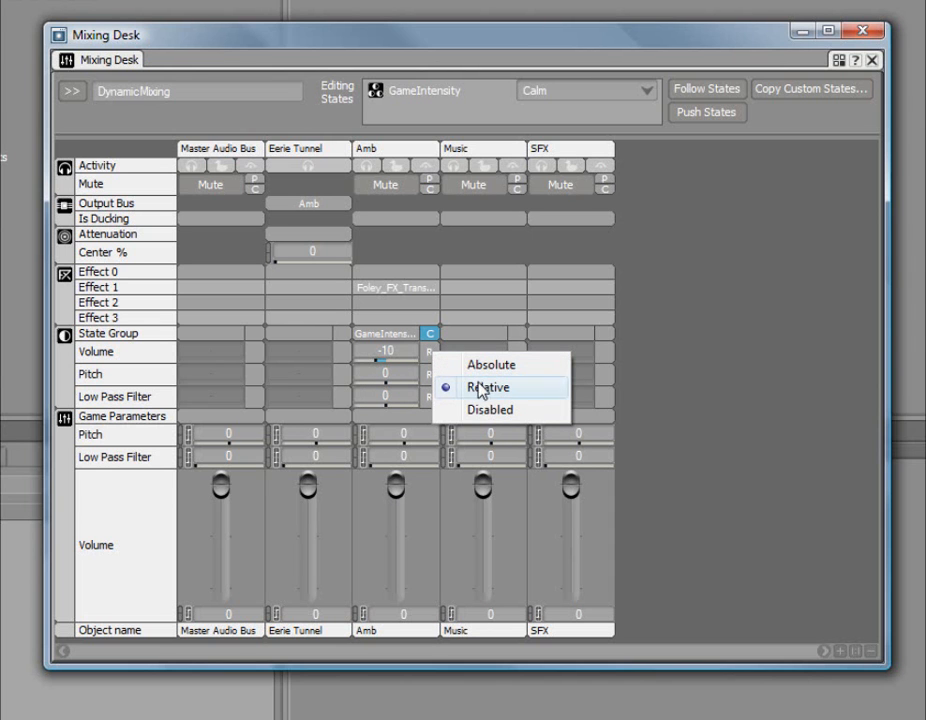
{"action": "left_click", "coordinate": [488, 388]}
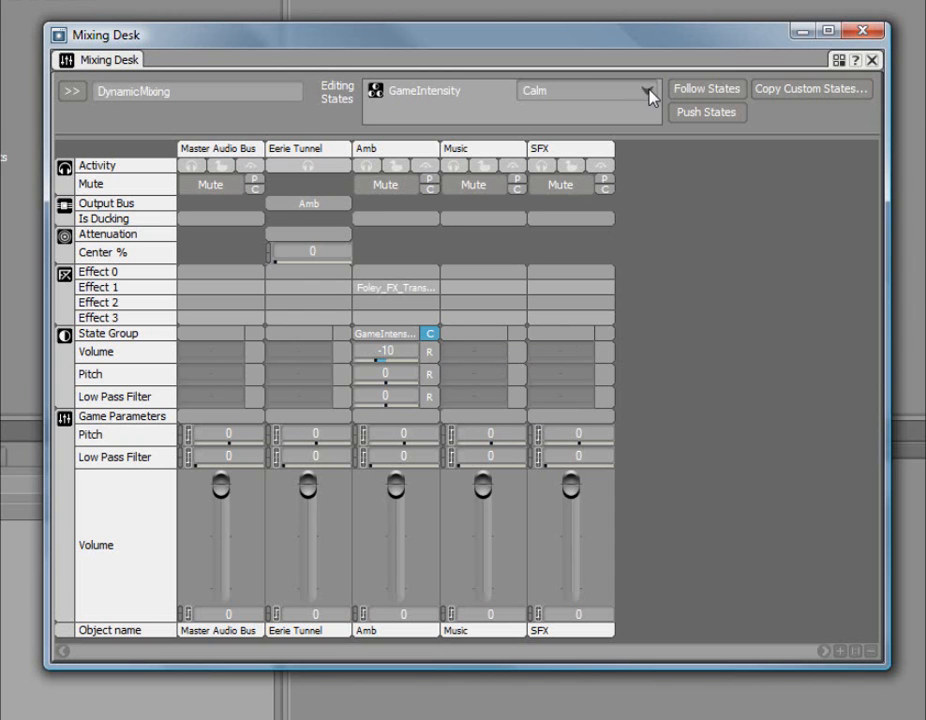
Step: Select Stress in Editing States, then enable Follow States so GameIntensity reads None
{"action": "left_click", "coordinate": [642, 90]}
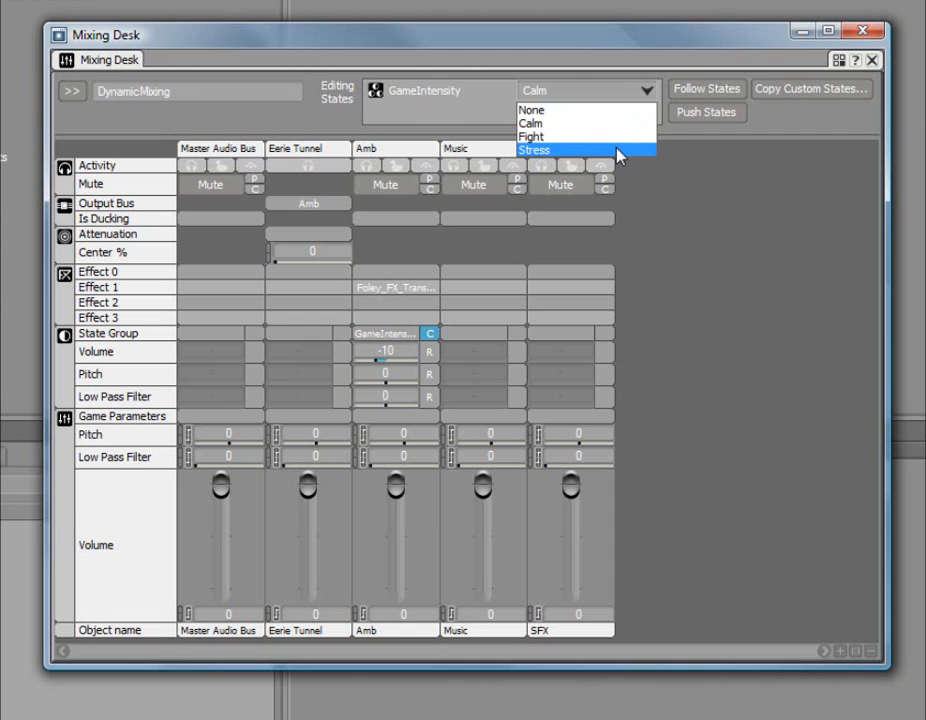
{"action": "left_click", "coordinate": [536, 148]}
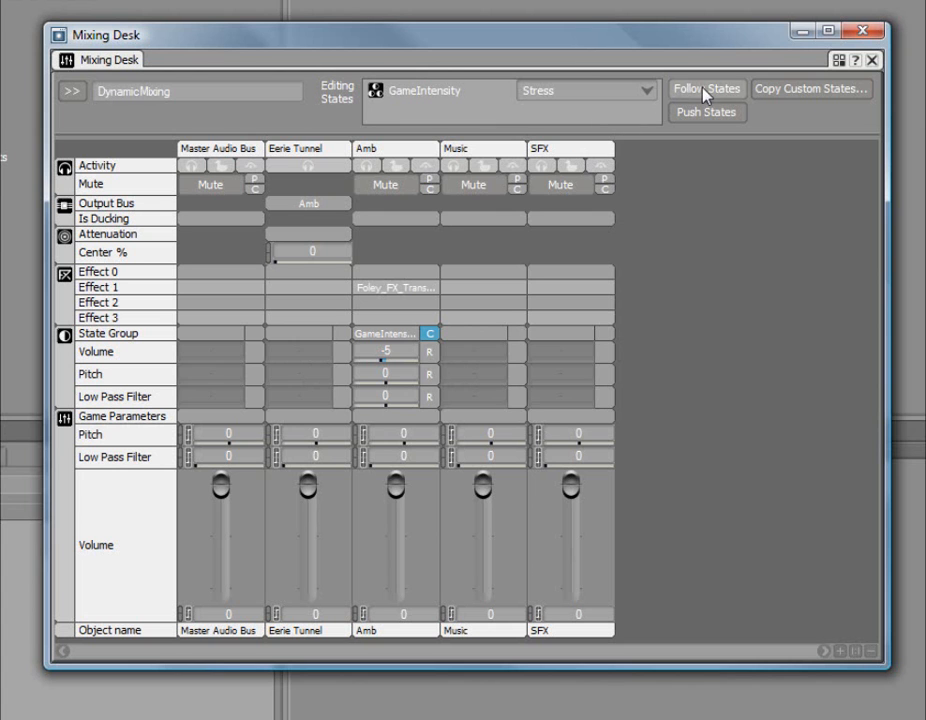
{"action": "left_click", "coordinate": [706, 88]}
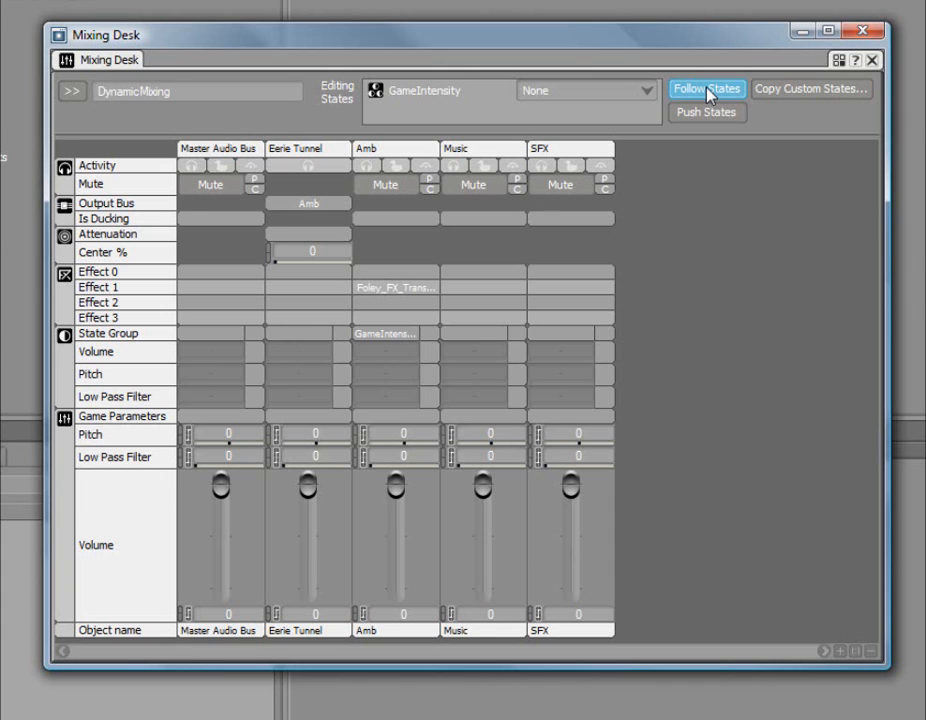
{"action": "mouse_move", "coordinate": [664, 96]}
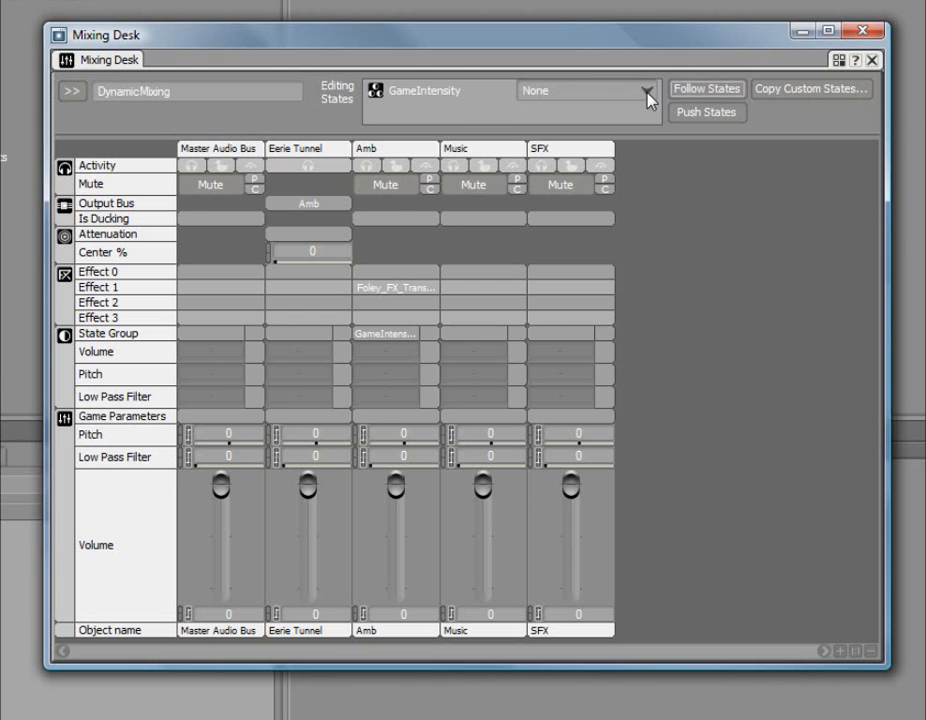
{"action": "left_click", "coordinate": [588, 90]}
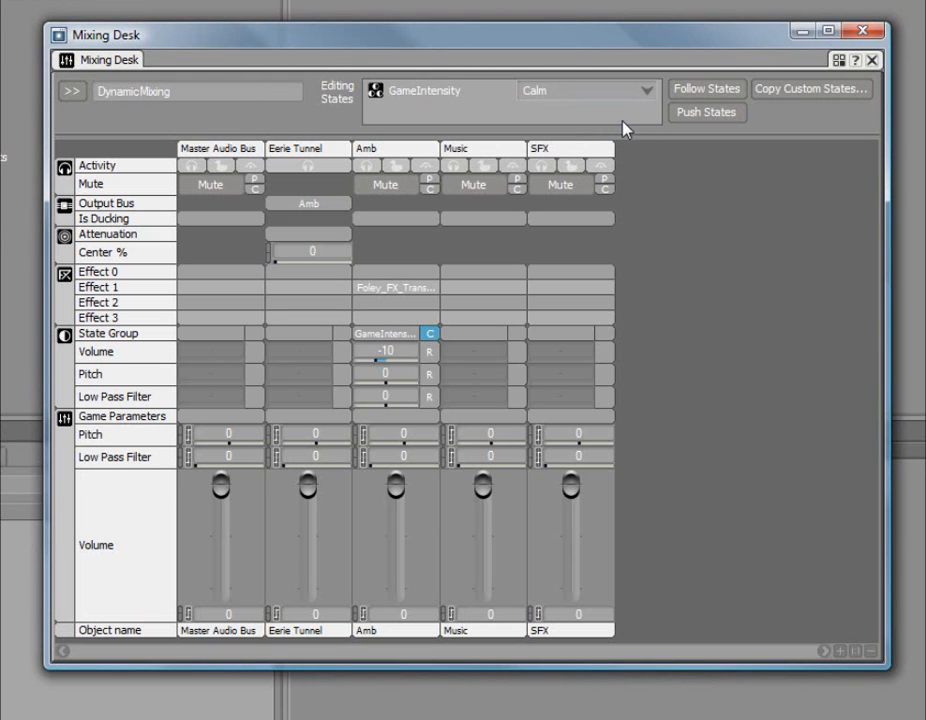
{"action": "mouse_move", "coordinate": [510, 290]}
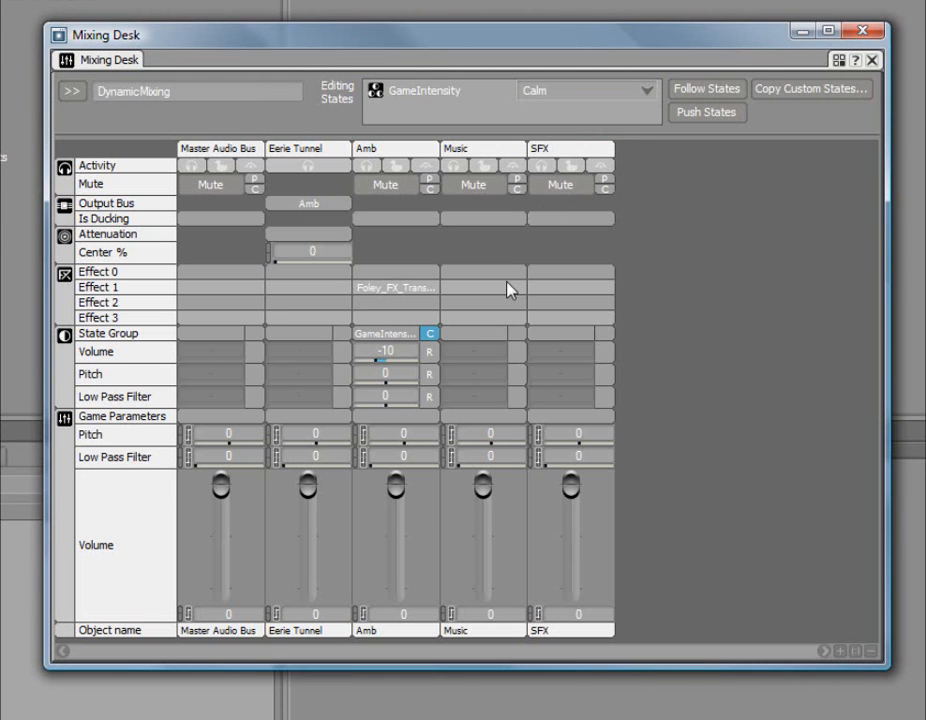
{"action": "mouse_move", "coordinate": [658, 308]}
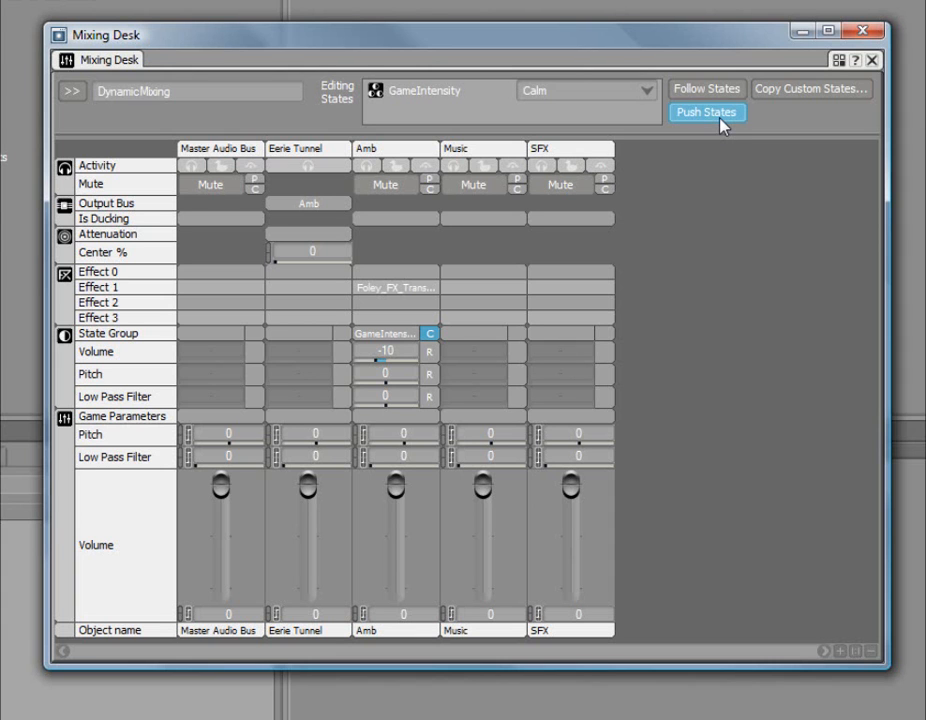
{"action": "mouse_move", "coordinate": [698, 160]}
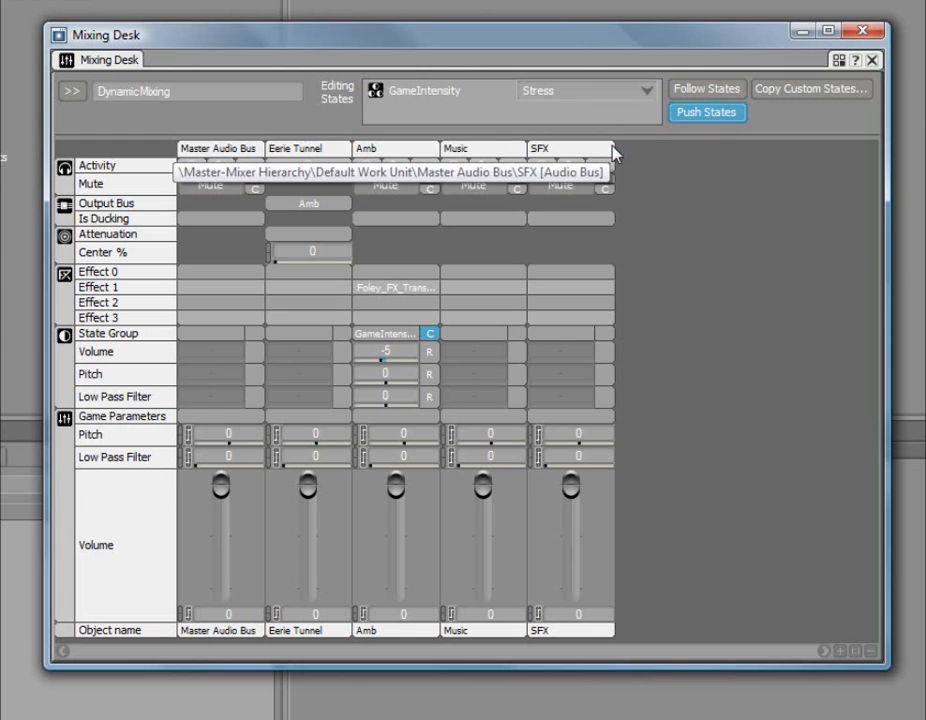
{"action": "mouse_move", "coordinate": [642, 156]}
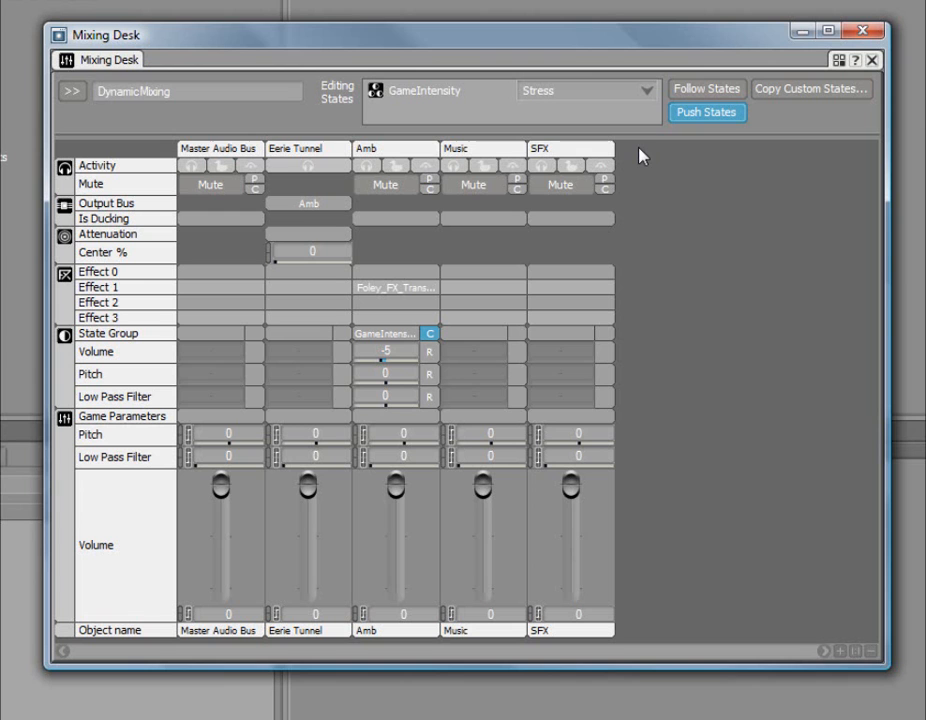
{"action": "left_click", "coordinate": [588, 90]}
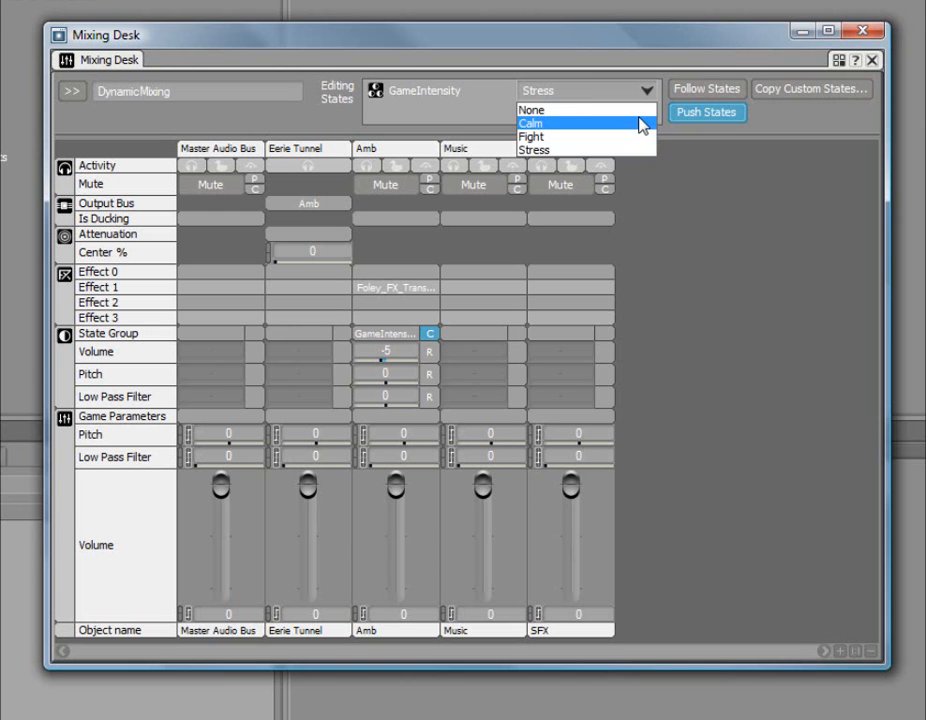
{"action": "left_click", "coordinate": [536, 124]}
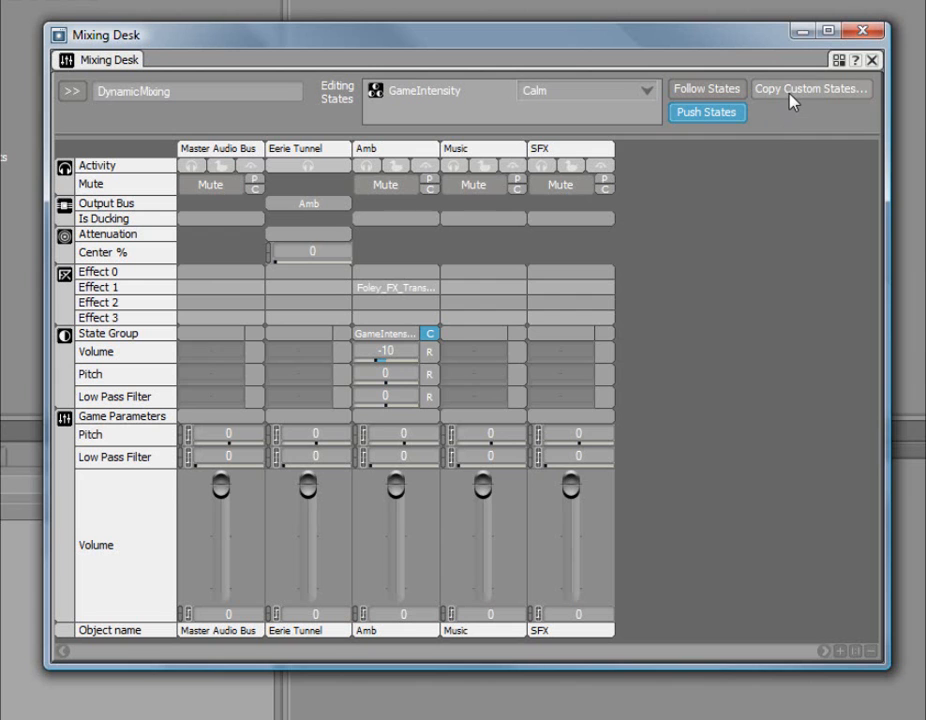
Step: Set up Copy Custom States with state group GameIntensity, from Calm to Stress
{"action": "left_click", "coordinate": [812, 88]}
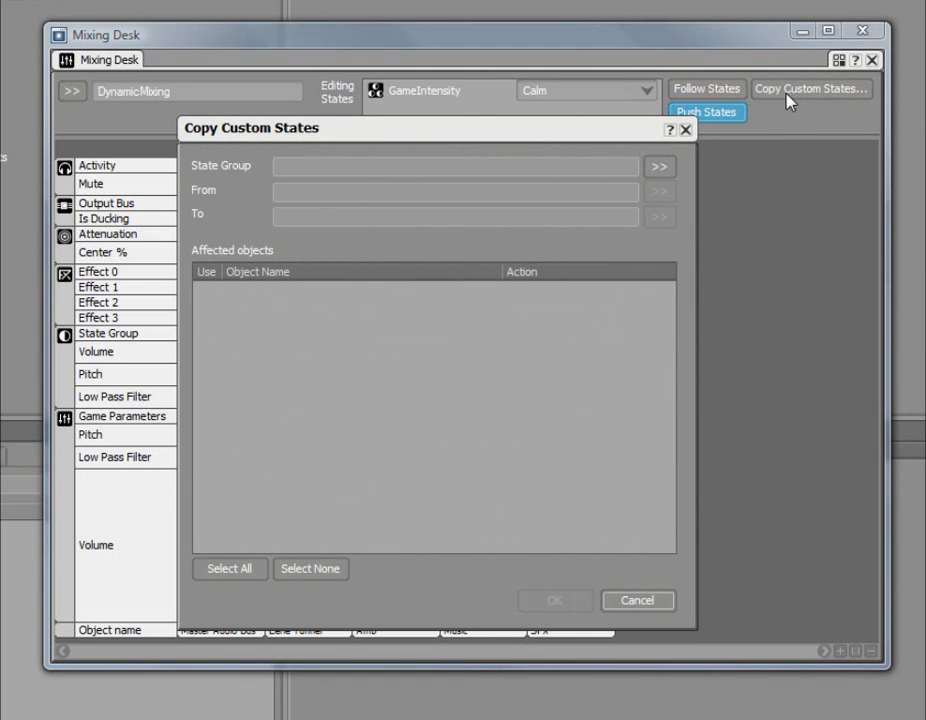
{"action": "left_click", "coordinate": [660, 168]}
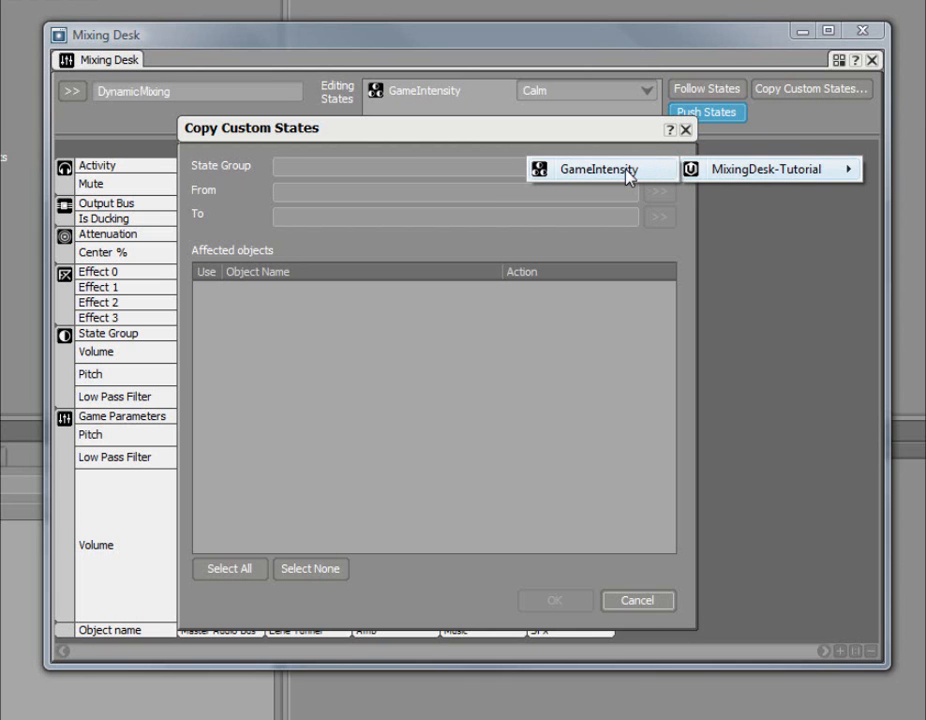
{"action": "left_click", "coordinate": [600, 168]}
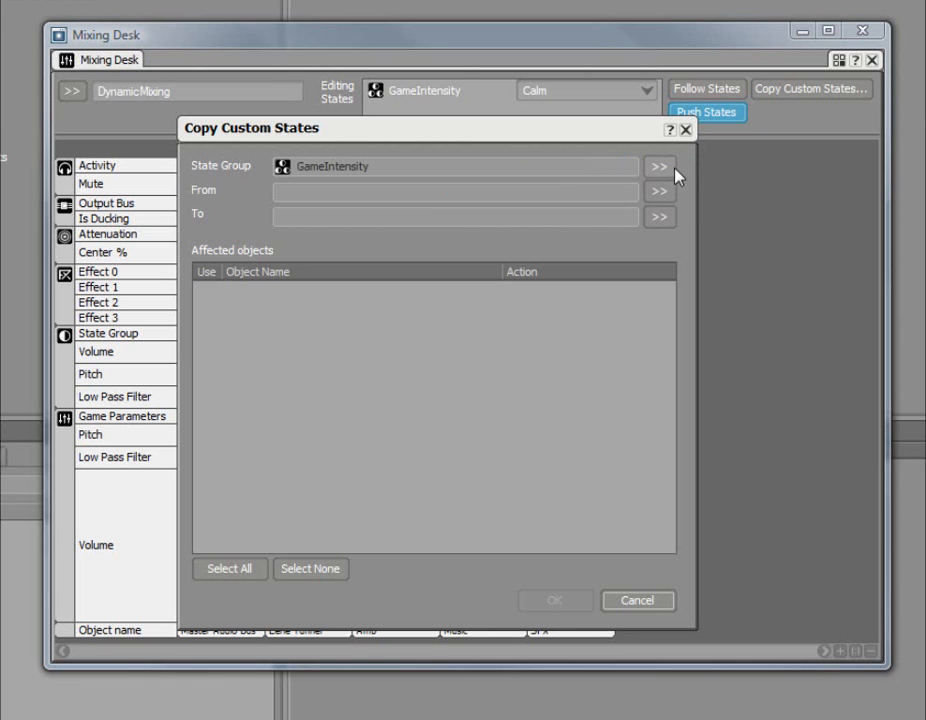
{"action": "mouse_move", "coordinate": [662, 192]}
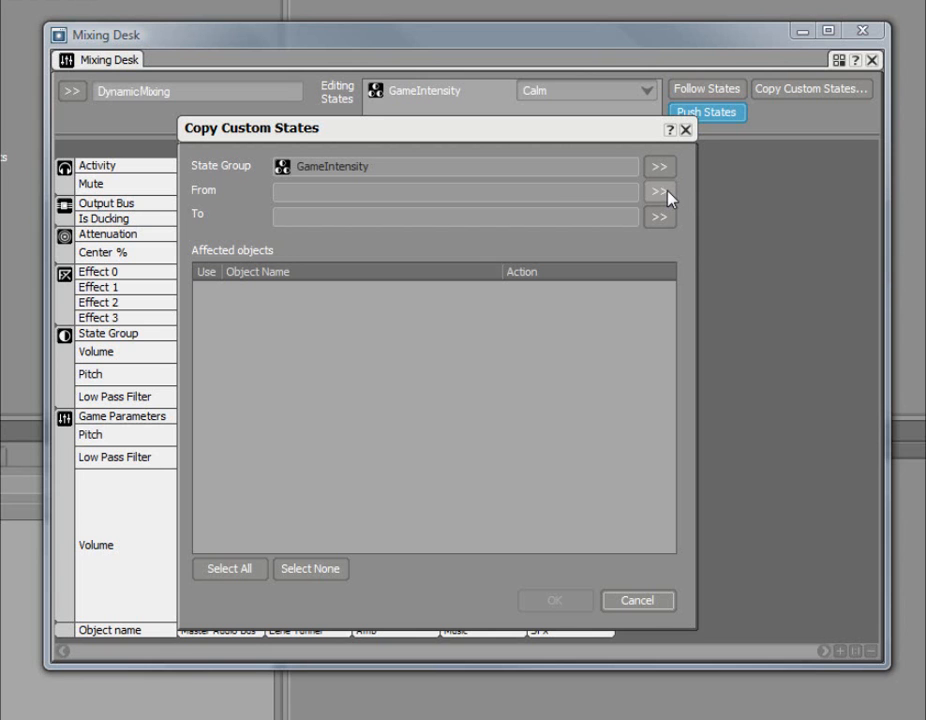
{"action": "left_click", "coordinate": [658, 190]}
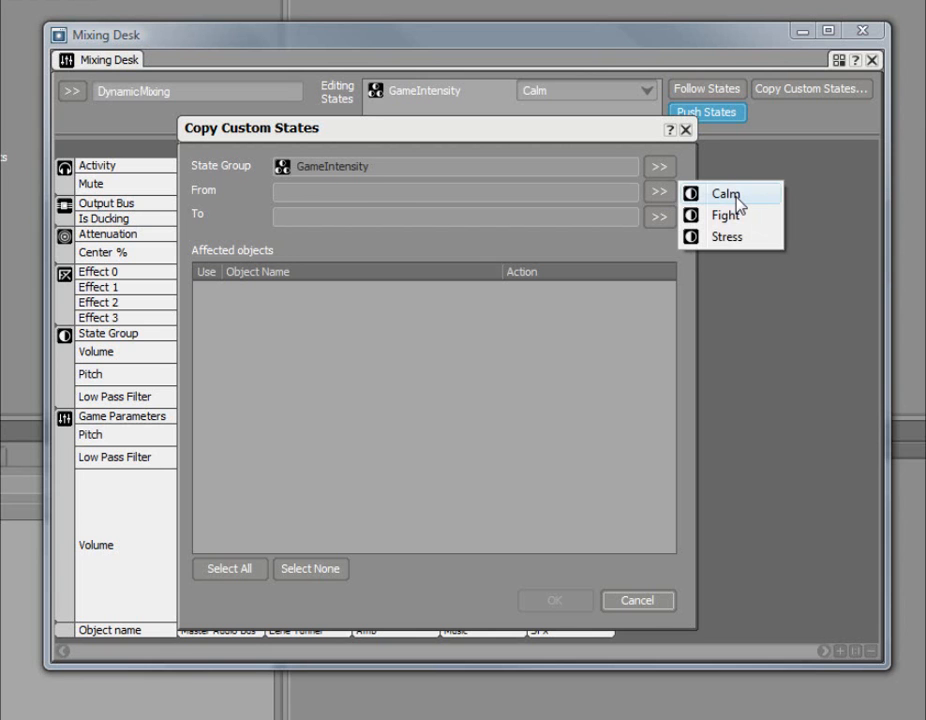
{"action": "left_click", "coordinate": [724, 192]}
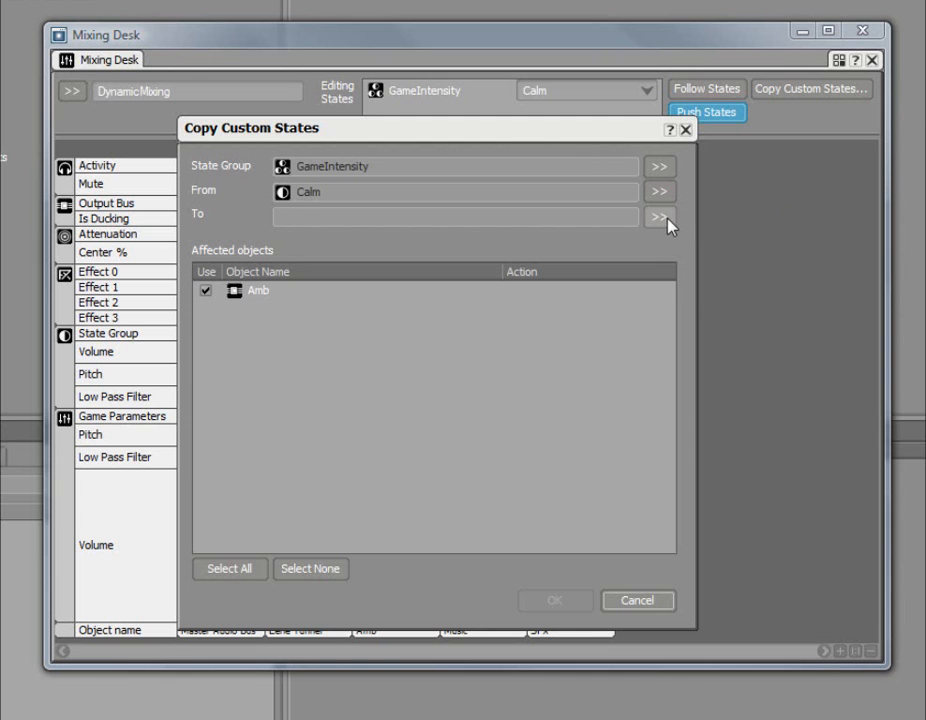
{"action": "left_click", "coordinate": [660, 216]}
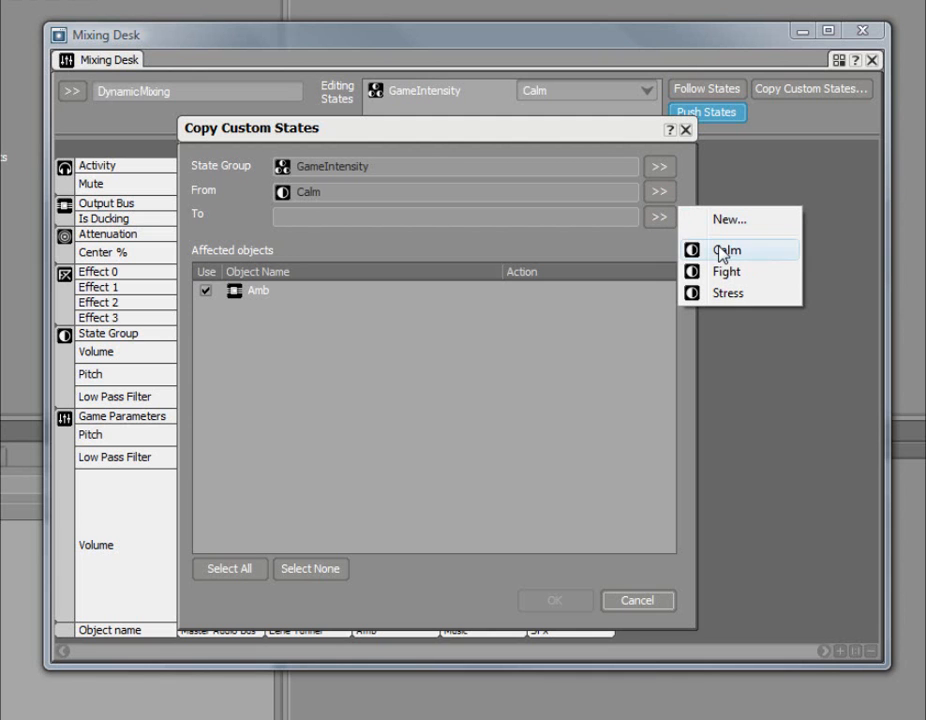
{"action": "left_click", "coordinate": [728, 292]}
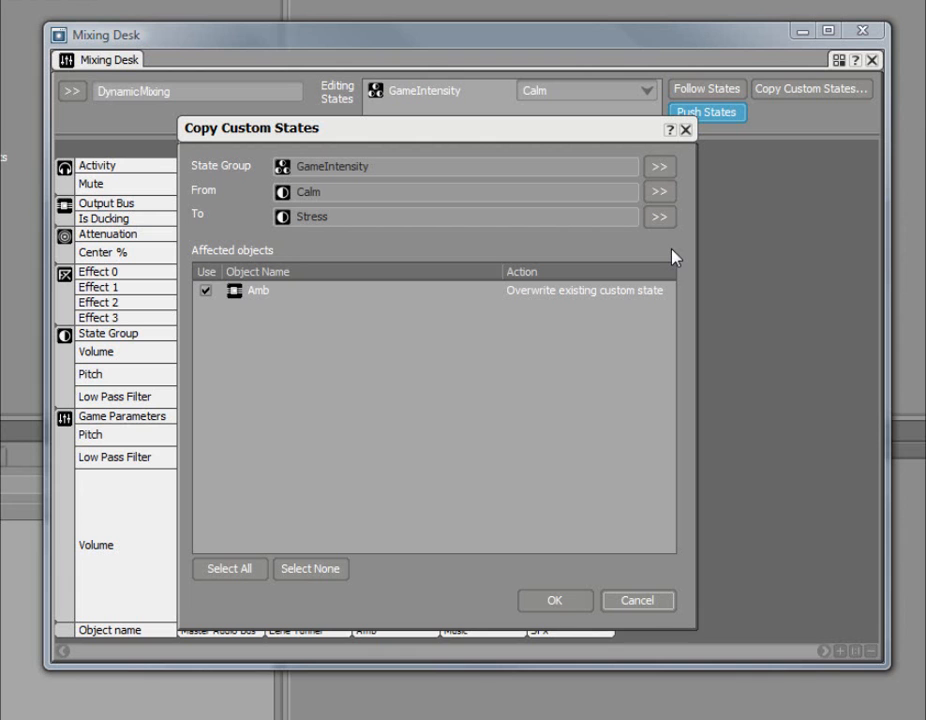
{"action": "mouse_move", "coordinate": [812, 122]}
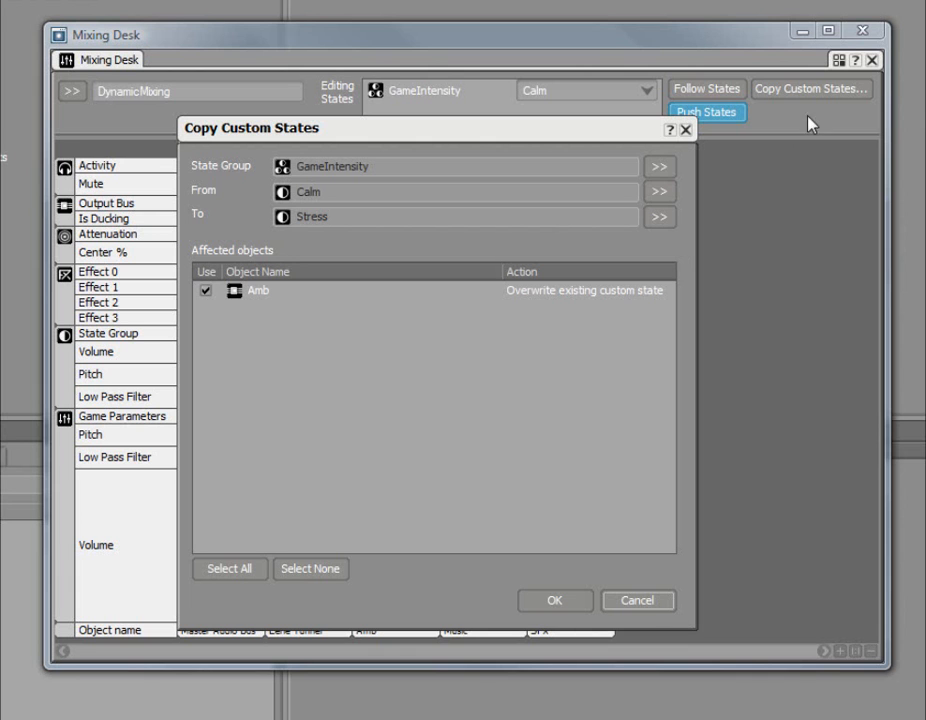
{"action": "mouse_move", "coordinate": [616, 142]}
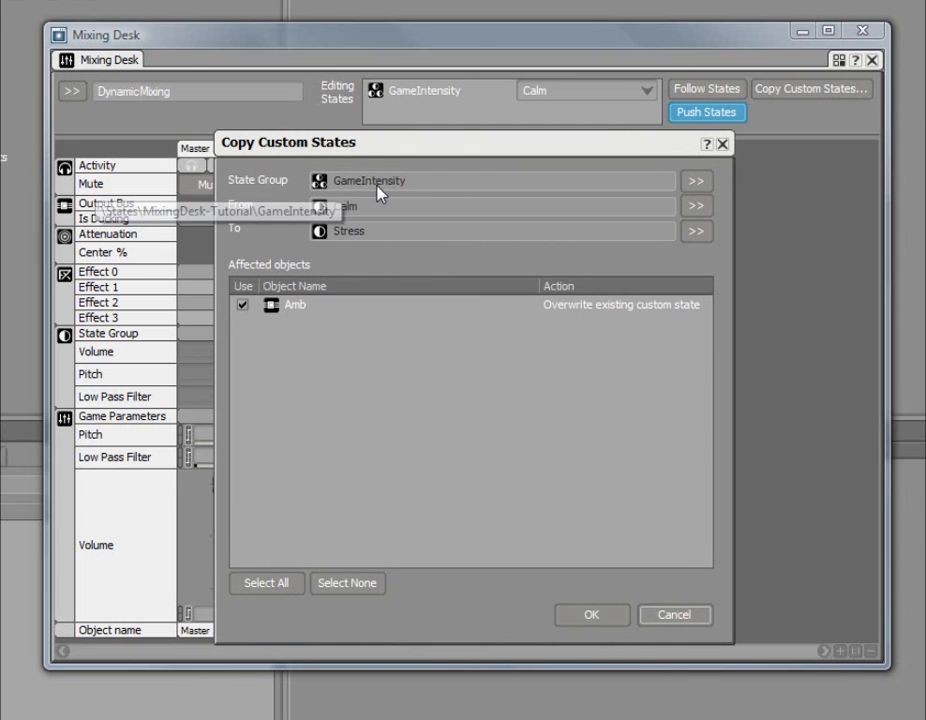
{"action": "mouse_move", "coordinate": [388, 264]}
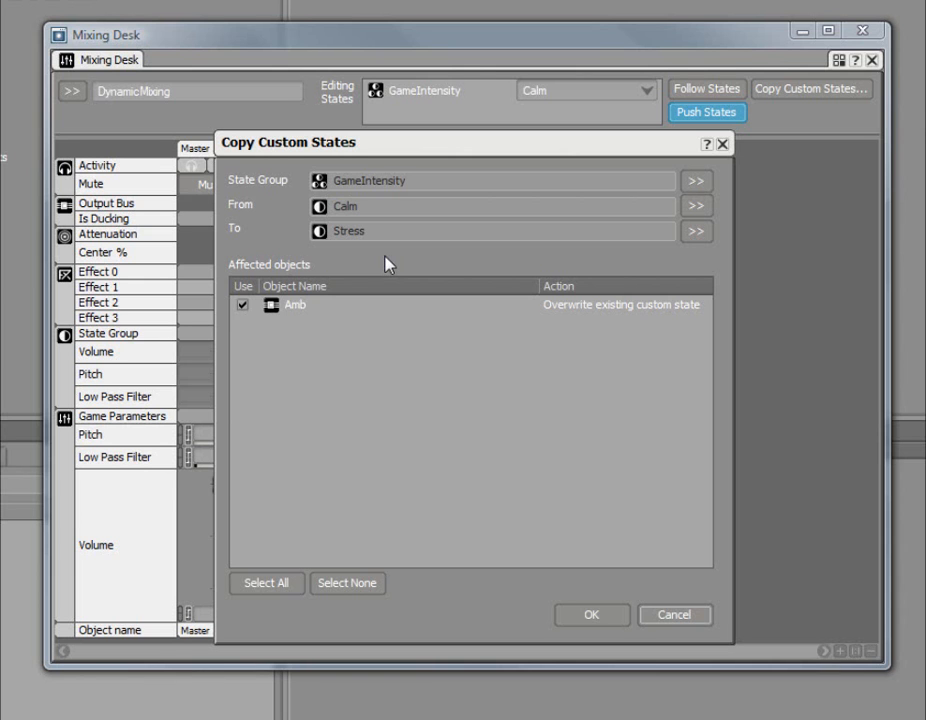
{"action": "mouse_move", "coordinate": [384, 264]}
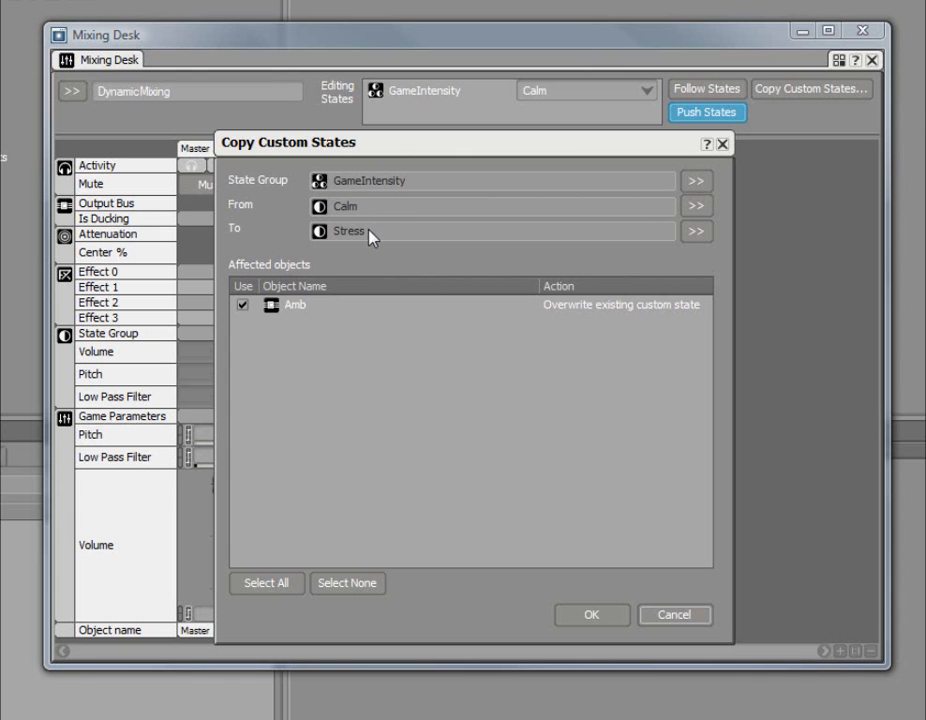
{"action": "mouse_move", "coordinate": [362, 258]}
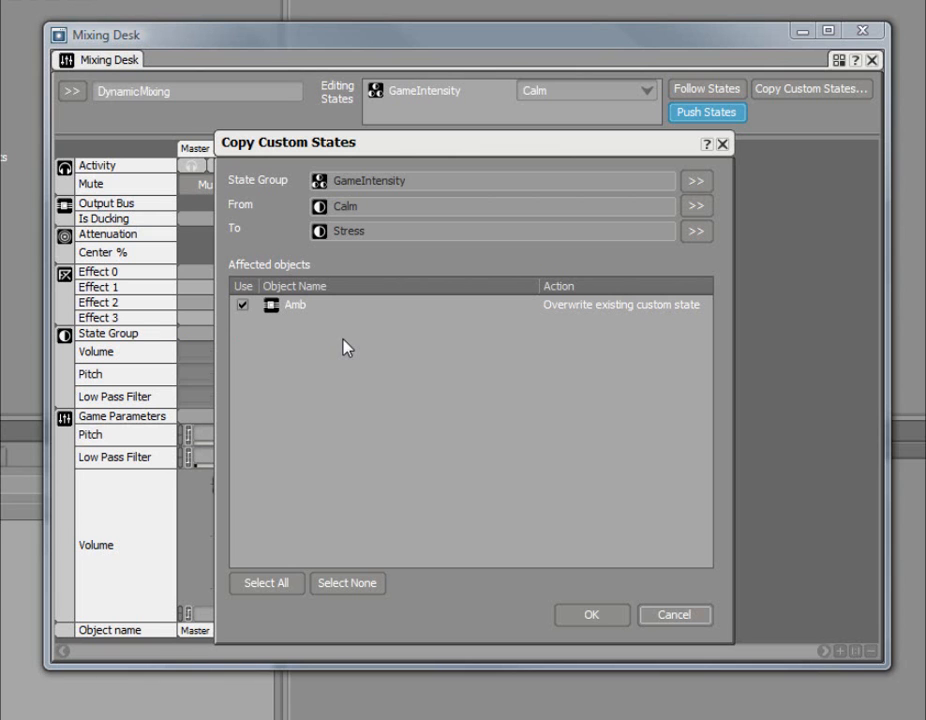
Step: Keep Amb ticked in the bus list and confirm the copy with OK
{"action": "left_click", "coordinate": [240, 306]}
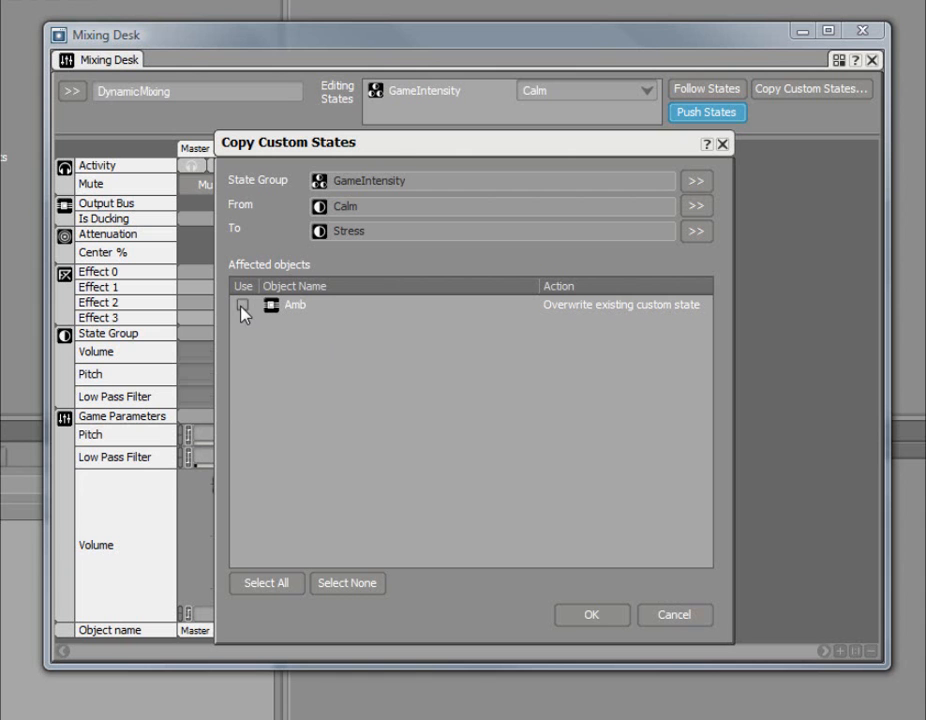
{"action": "left_click", "coordinate": [242, 304]}
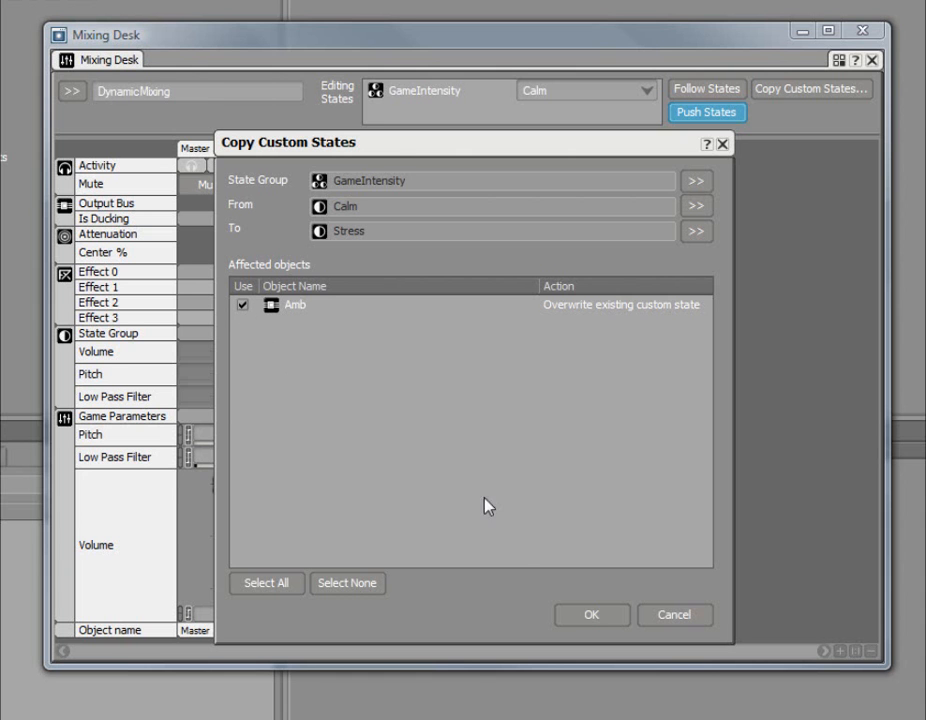
{"action": "left_click", "coordinate": [592, 616]}
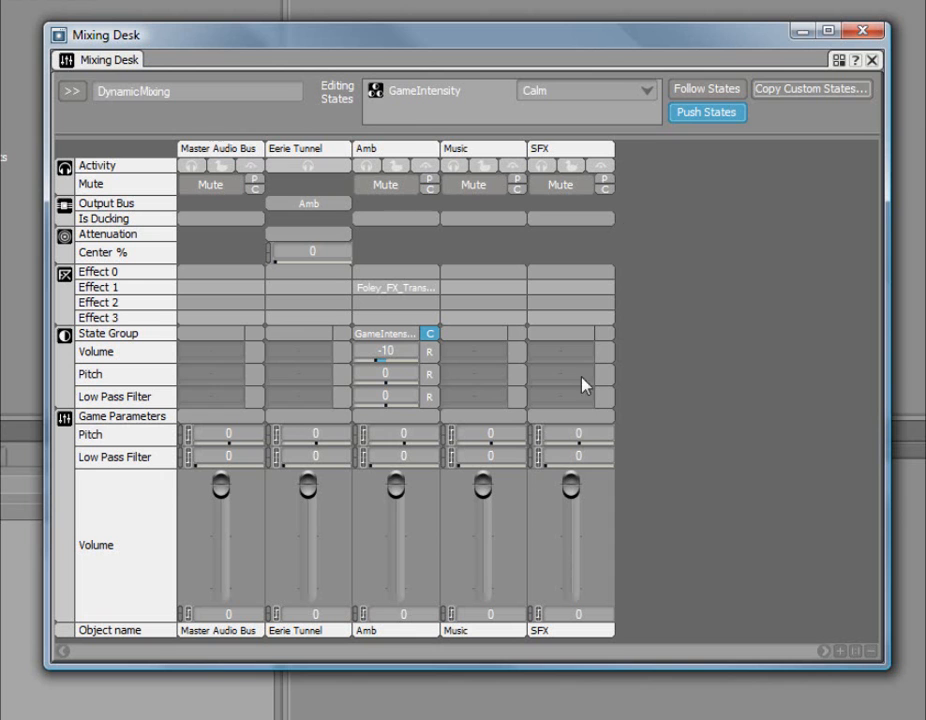
Step: Switch Editing States to Stress showing Amb's -10 volume, then cancel a Copy Custom States dialog
{"action": "left_click", "coordinate": [588, 90]}
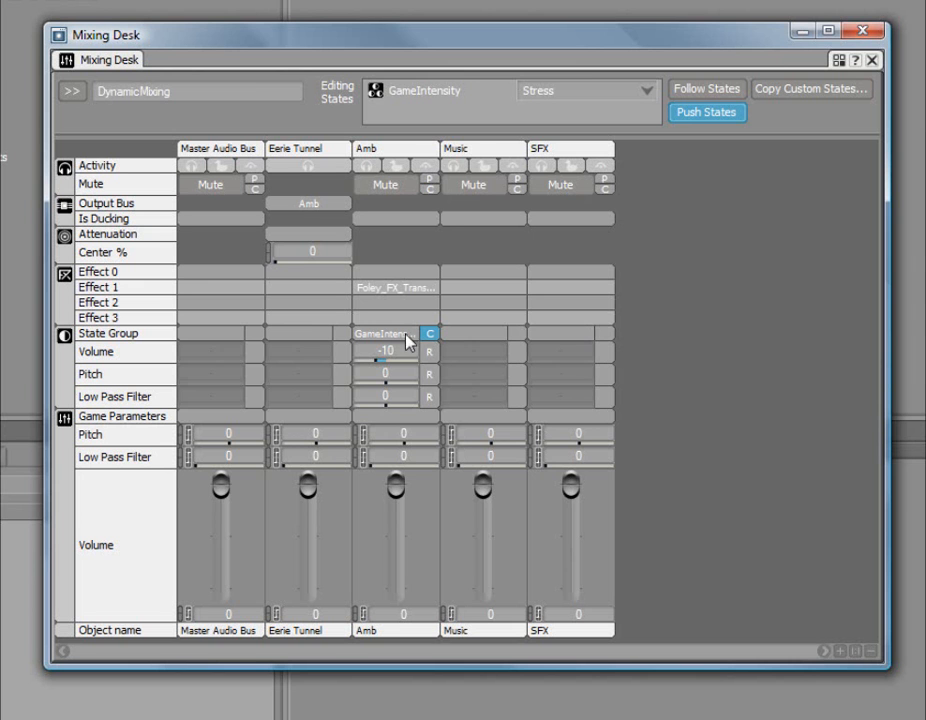
{"action": "right_click", "coordinate": [404, 338]}
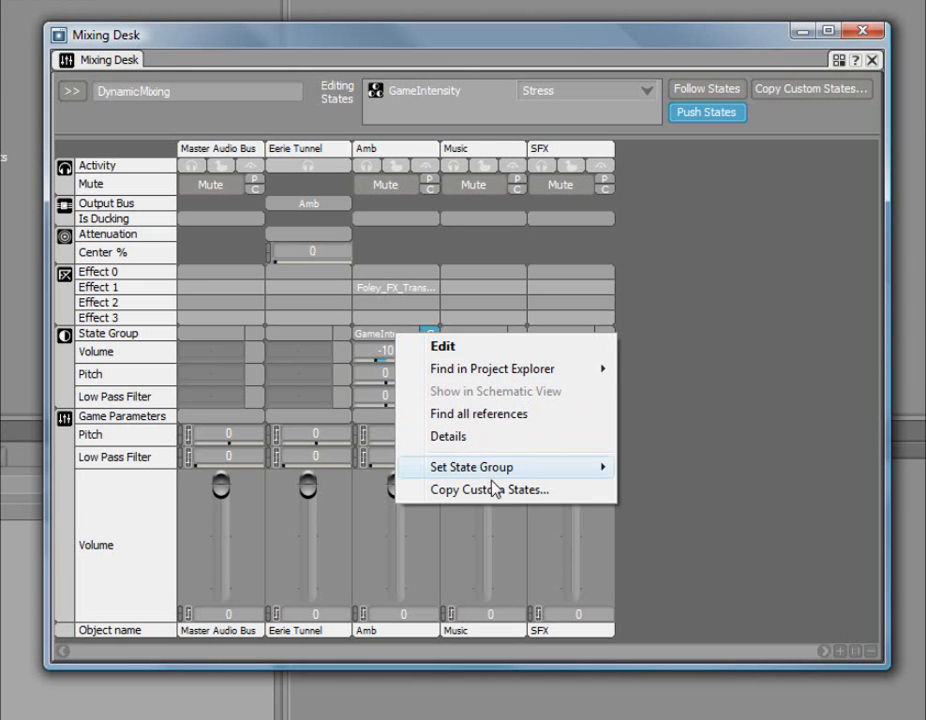
{"action": "left_click", "coordinate": [490, 490]}
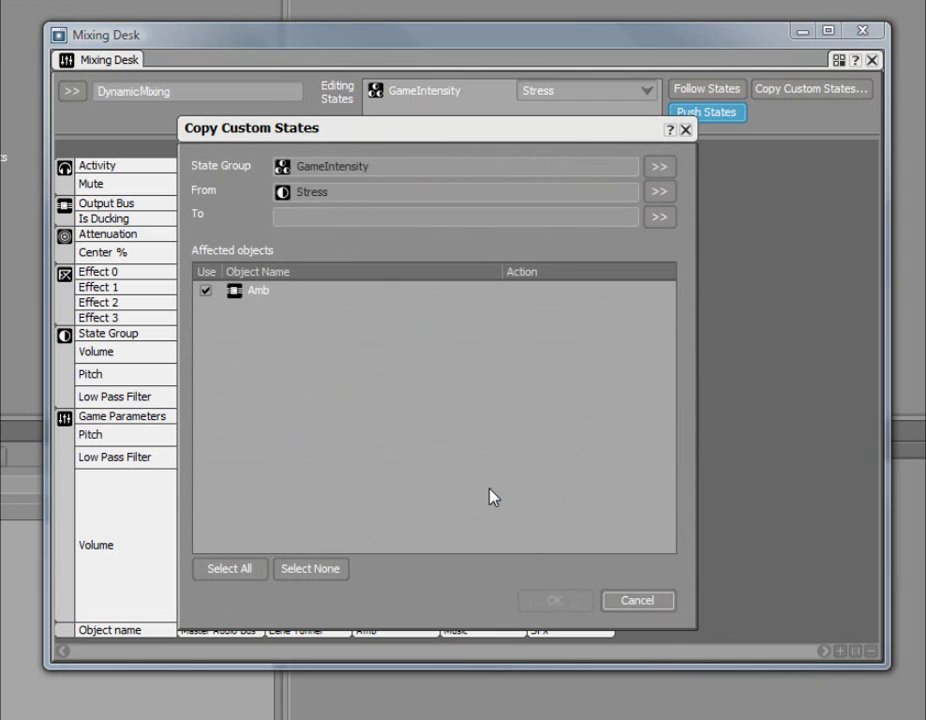
{"action": "left_click", "coordinate": [636, 600]}
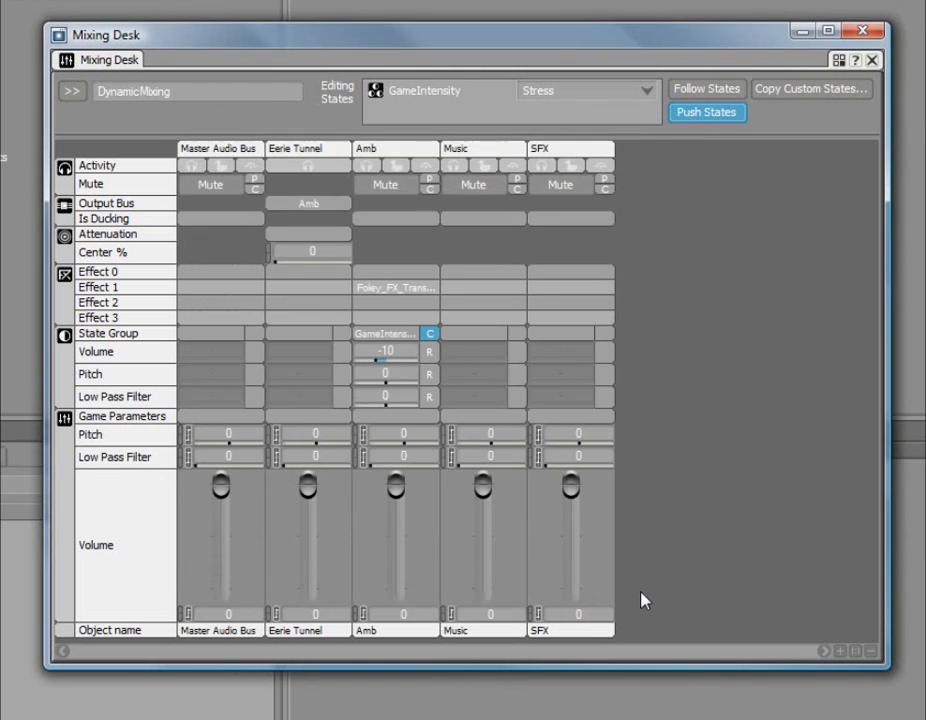